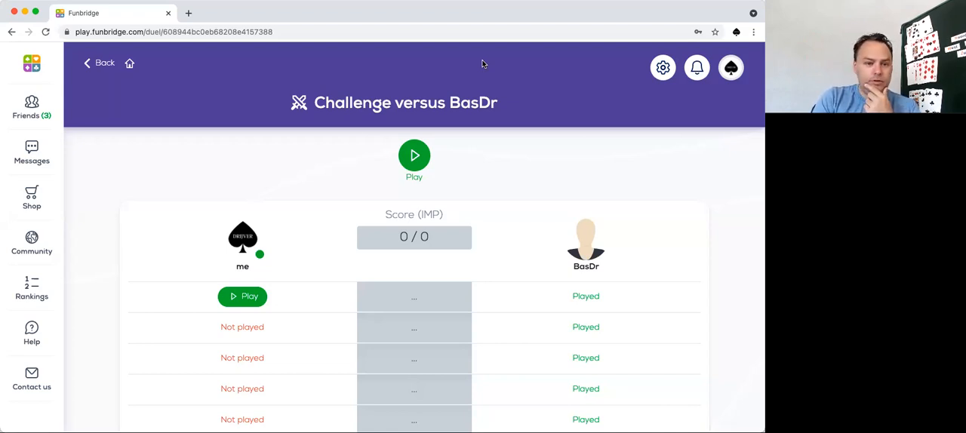
pyautogui.moveTo(515, 202)
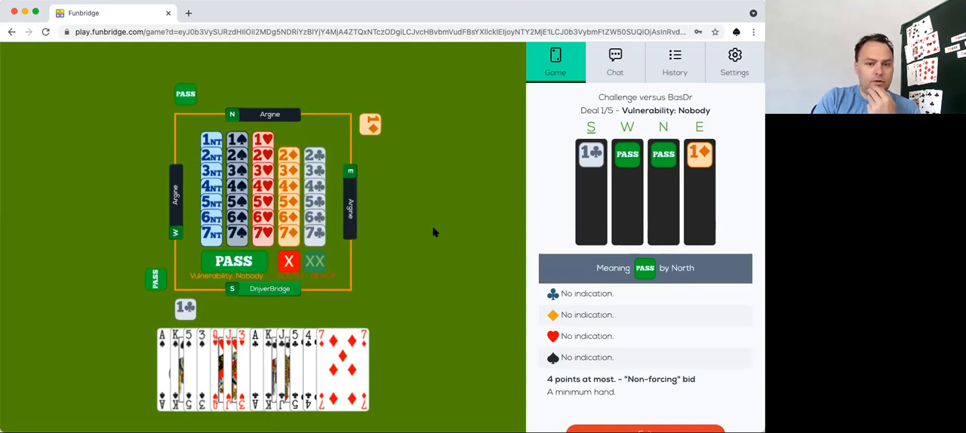
pyautogui.moveTo(328, 121)
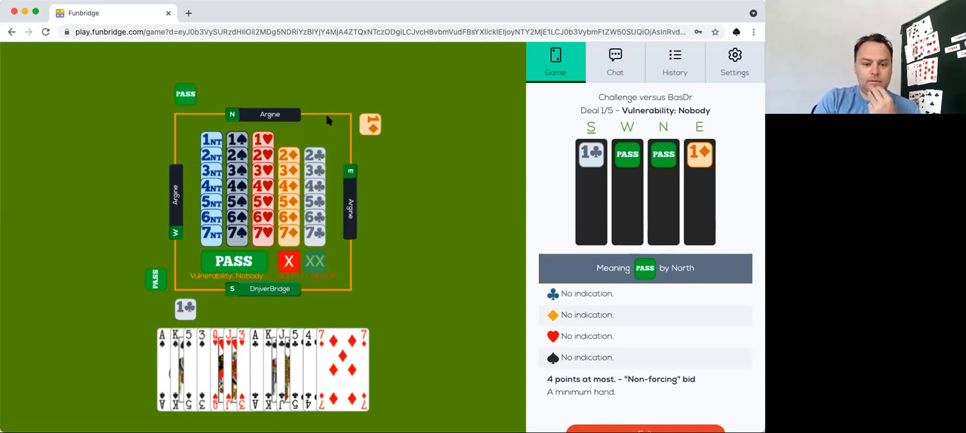
# Open deal 1 with 1♠ and pass over 2♦, leaving East declarer.
pyautogui.click(237, 140)
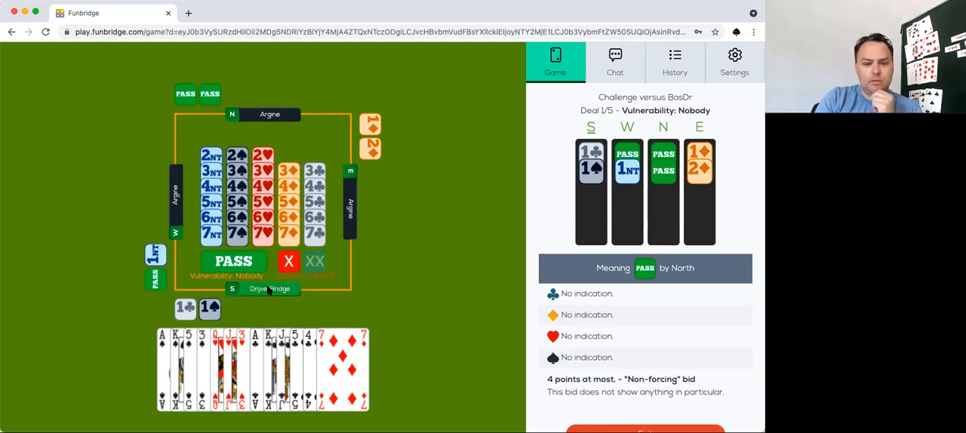
pyautogui.click(234, 261)
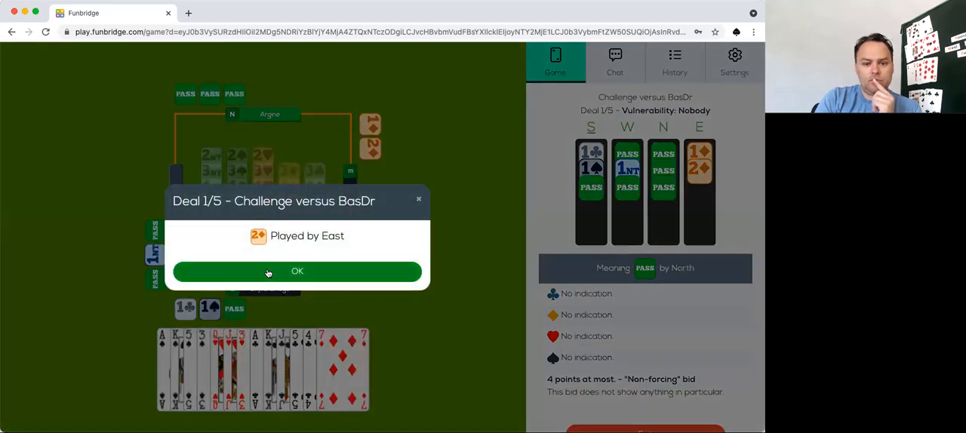
# Accept East's 2♦ contract and play a club from South's hand.
pyautogui.click(296, 271)
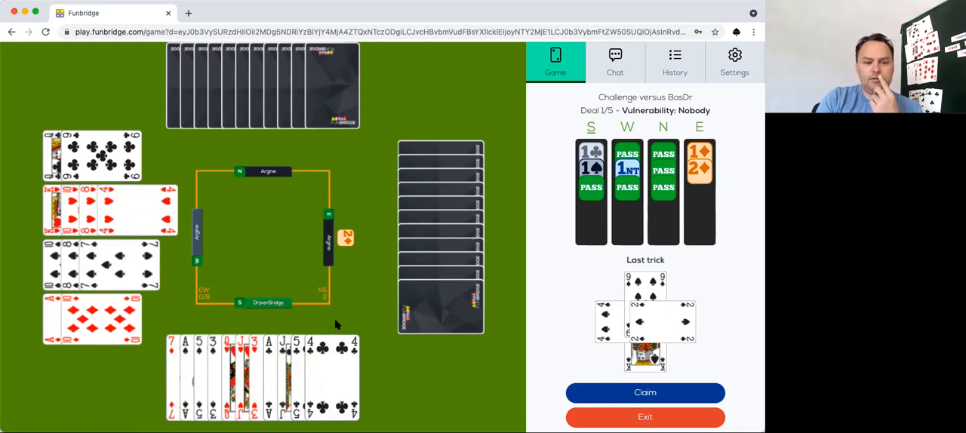
pyautogui.moveTo(279, 326)
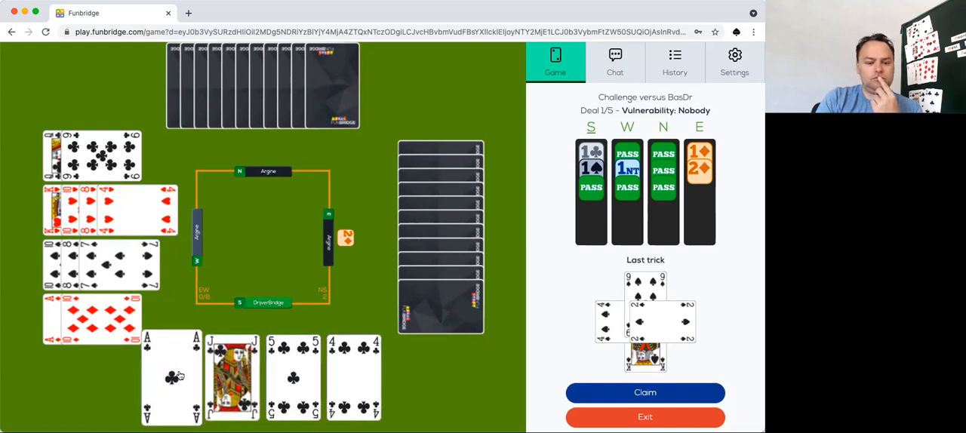
pyautogui.click(172, 375)
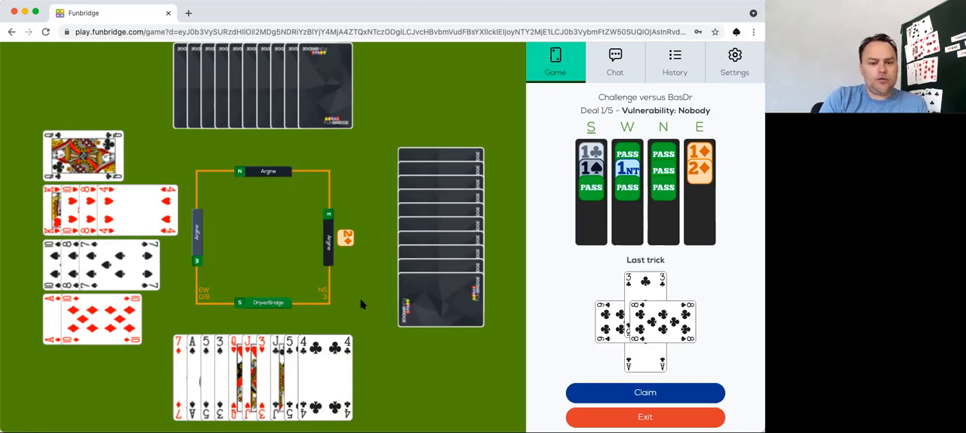
pyautogui.moveTo(233, 319)
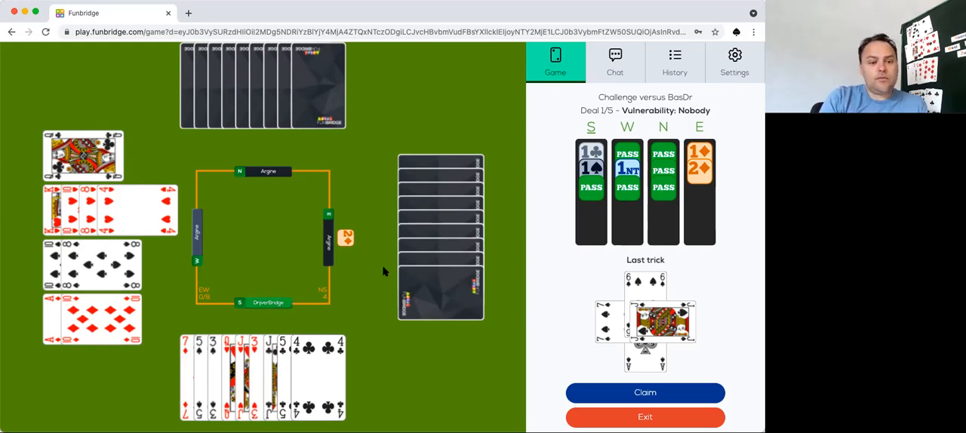
pyautogui.moveTo(385, 326)
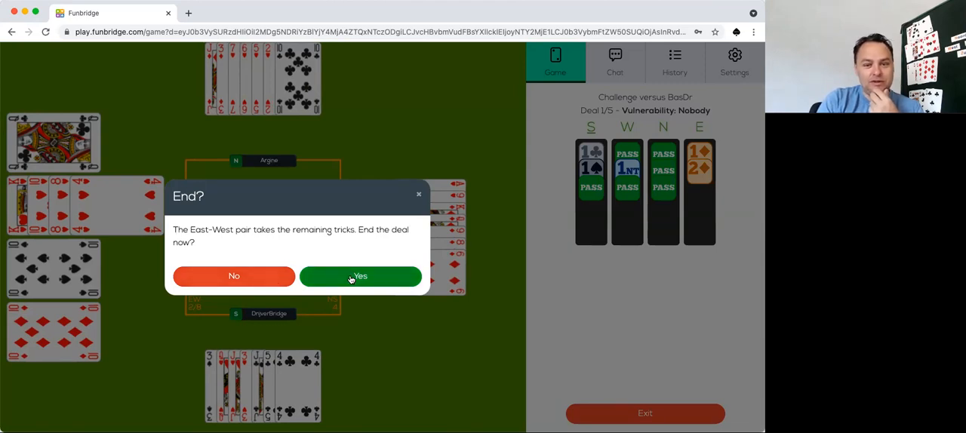
# Concede the remaining tricks, then review the opponent's play of deal 1 and exit.
pyautogui.click(360, 276)
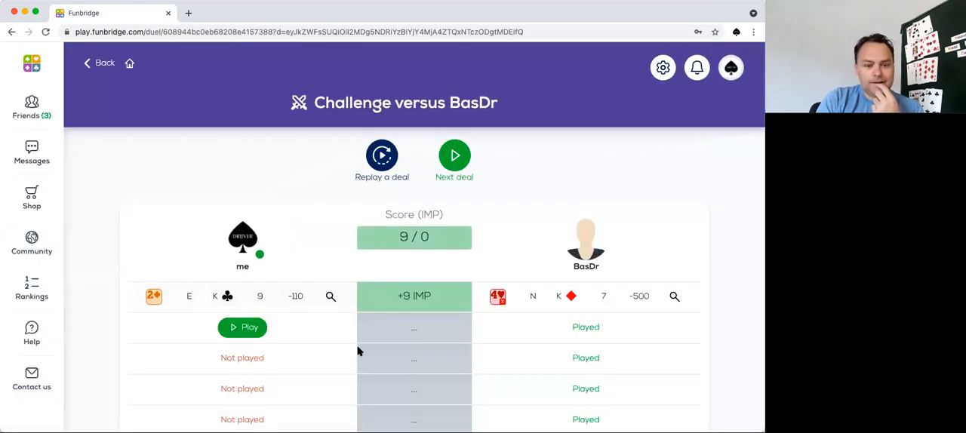
pyautogui.click(242, 327)
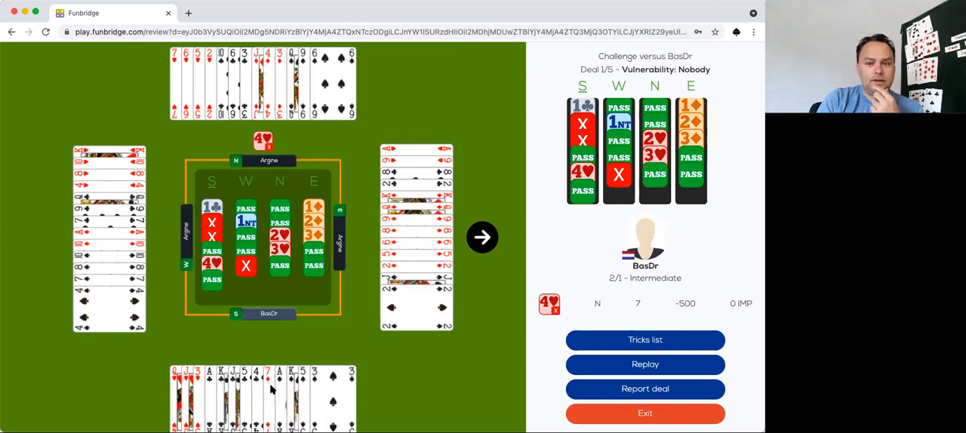
pyautogui.click(482, 237)
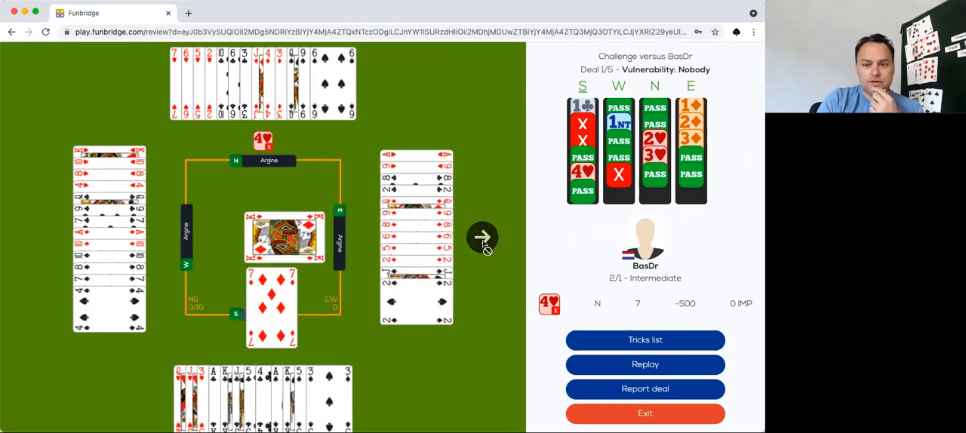
pyautogui.click(482, 238)
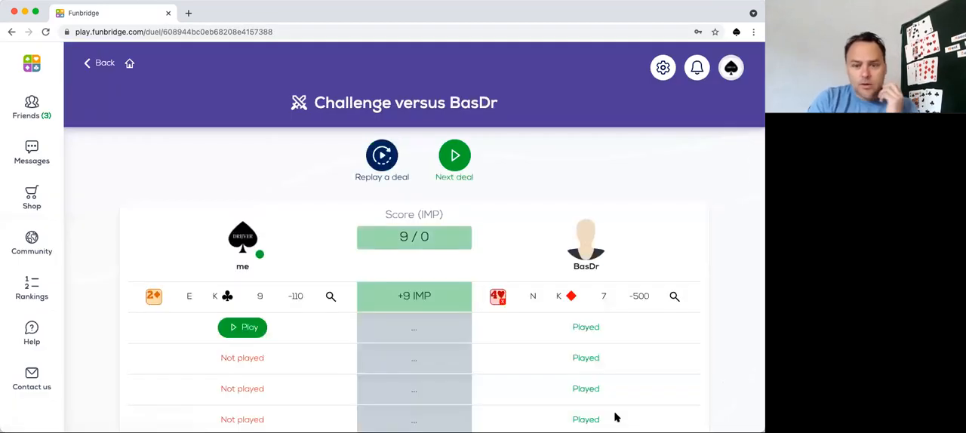
# Start deal 2, open 1♠, and pass over partner's 3NT.
pyautogui.click(242, 327)
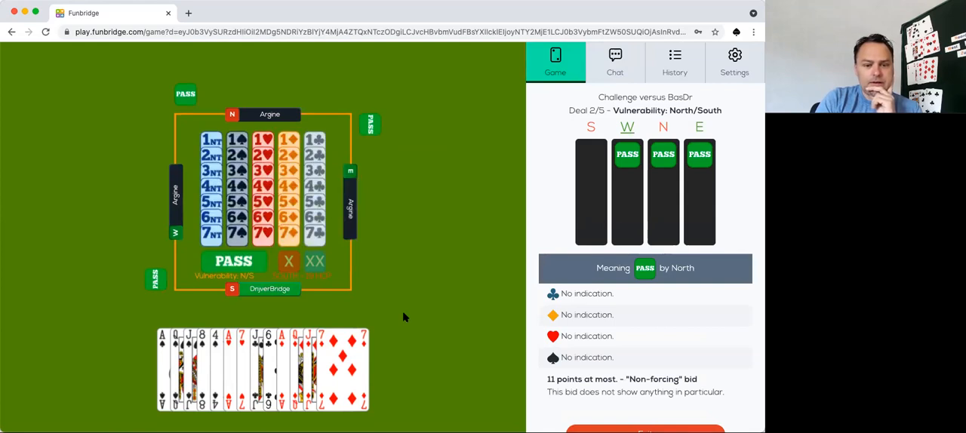
pyautogui.moveTo(264, 141)
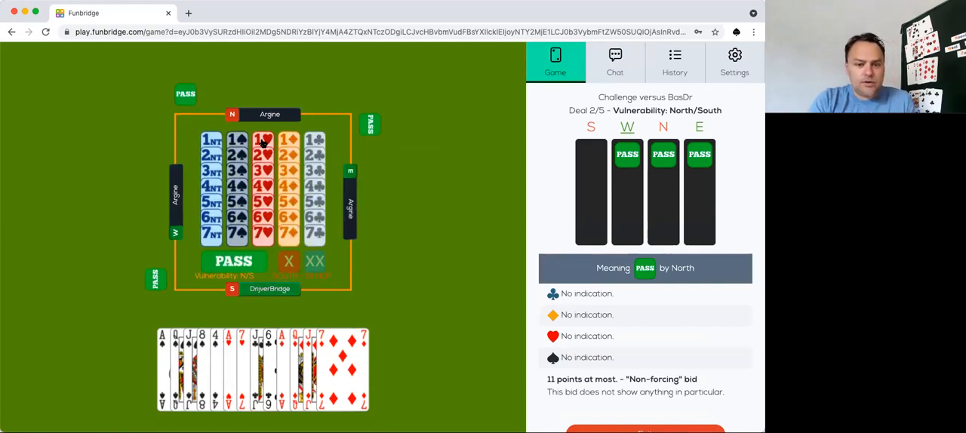
pyautogui.click(237, 140)
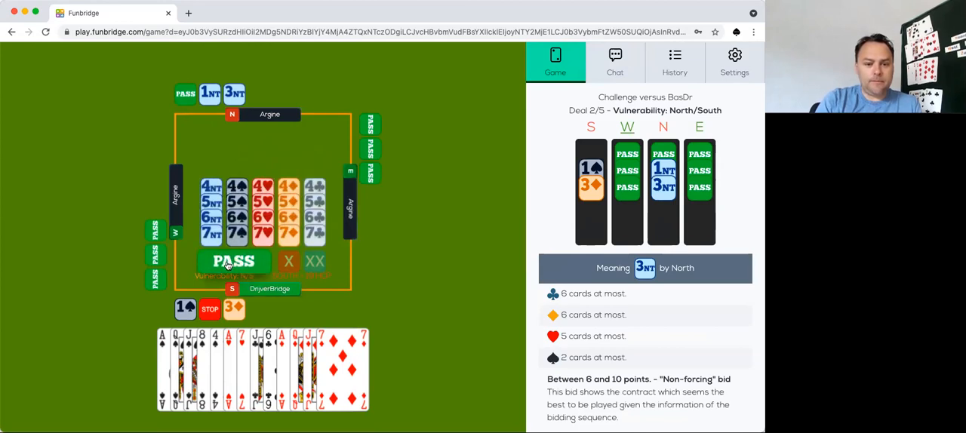
pyautogui.click(234, 261)
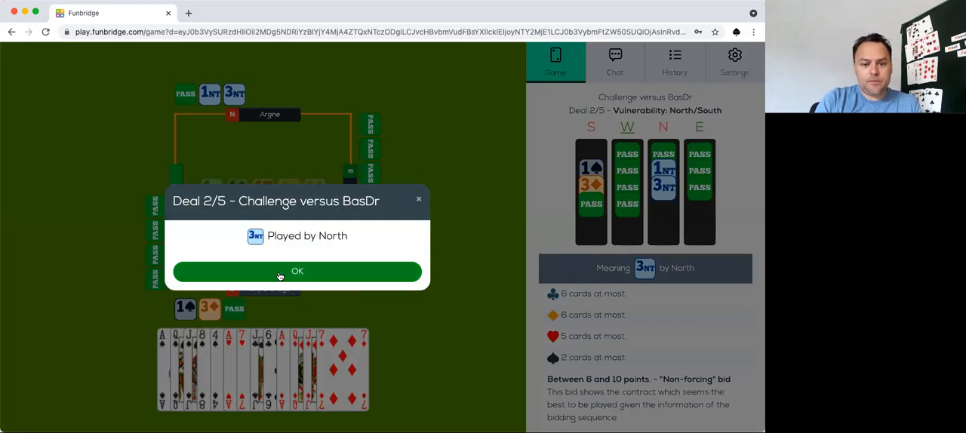
# Accept North's 3NT and play South's cards through the early tricks, including a club trick.
pyautogui.click(297, 271)
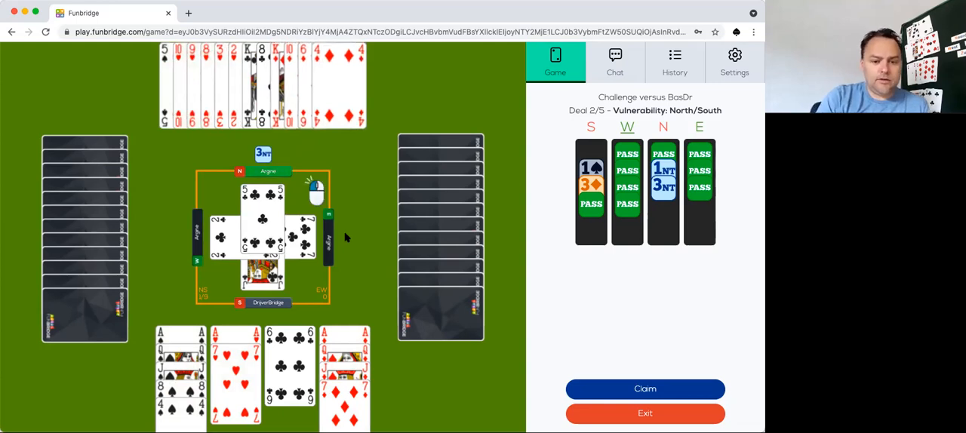
pyautogui.click(263, 211)
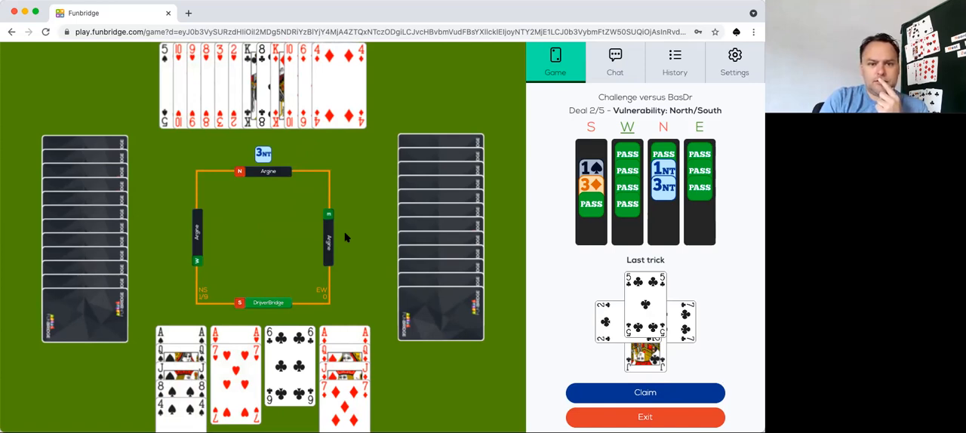
pyautogui.moveTo(256, 274)
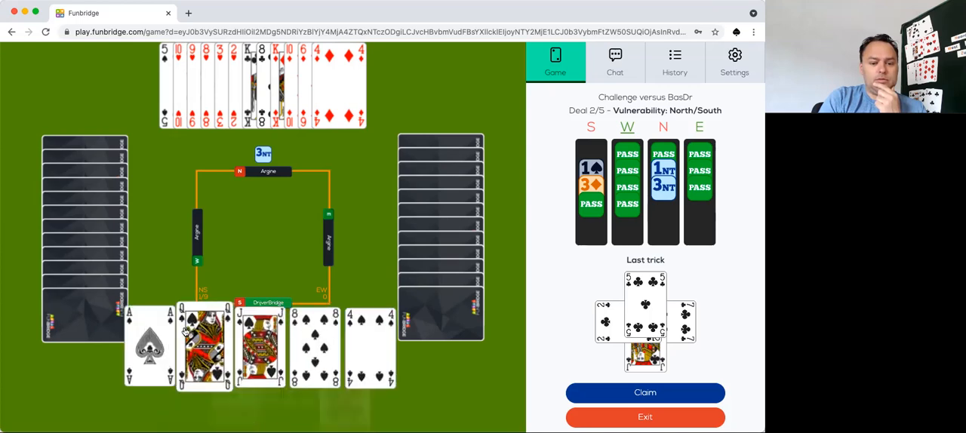
pyautogui.click(150, 347)
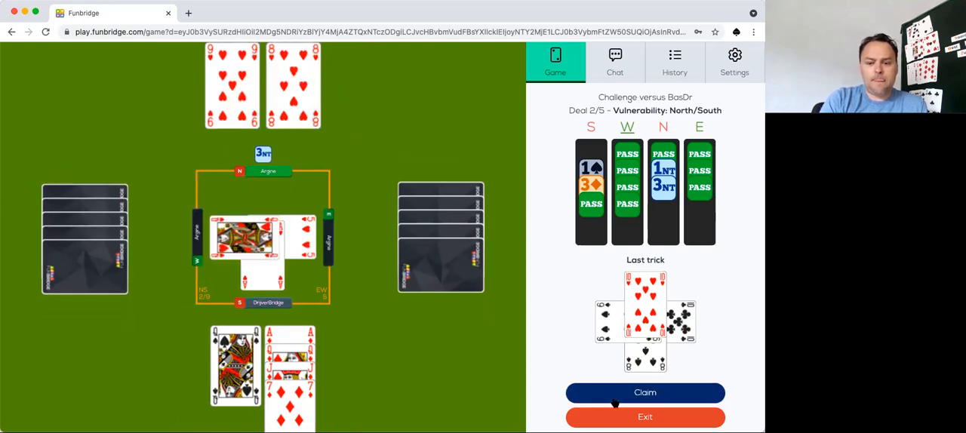
# Claim the rest of deal 2 and step through five tricks of the review.
pyautogui.click(644, 393)
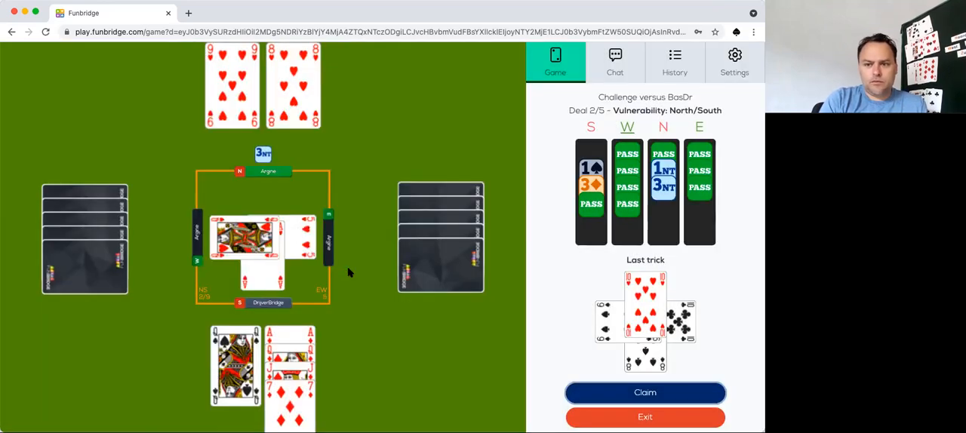
pyautogui.click(645, 391)
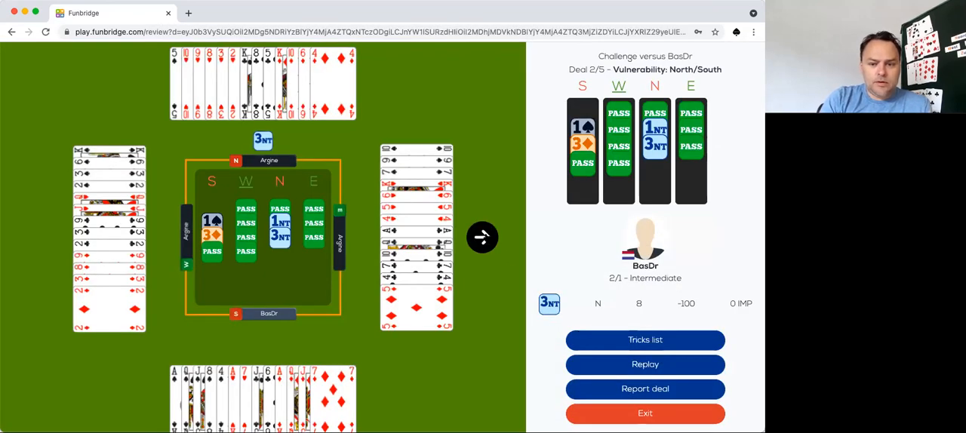
pyautogui.click(482, 237)
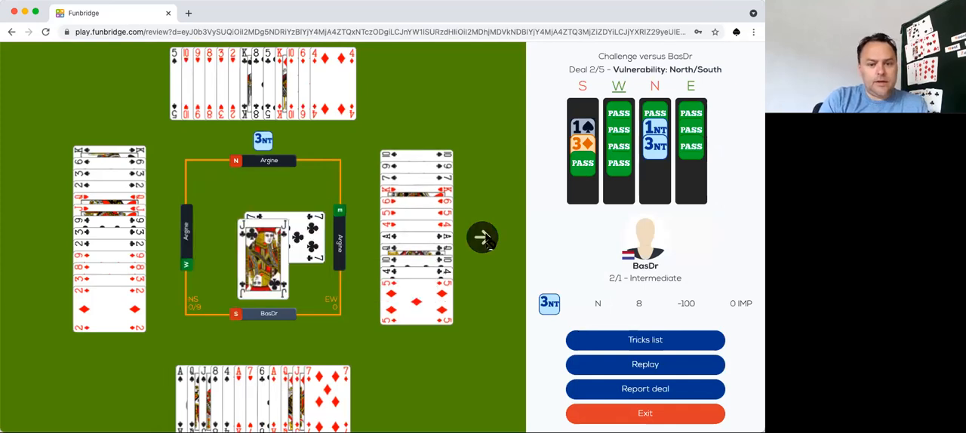
pyautogui.click(482, 236)
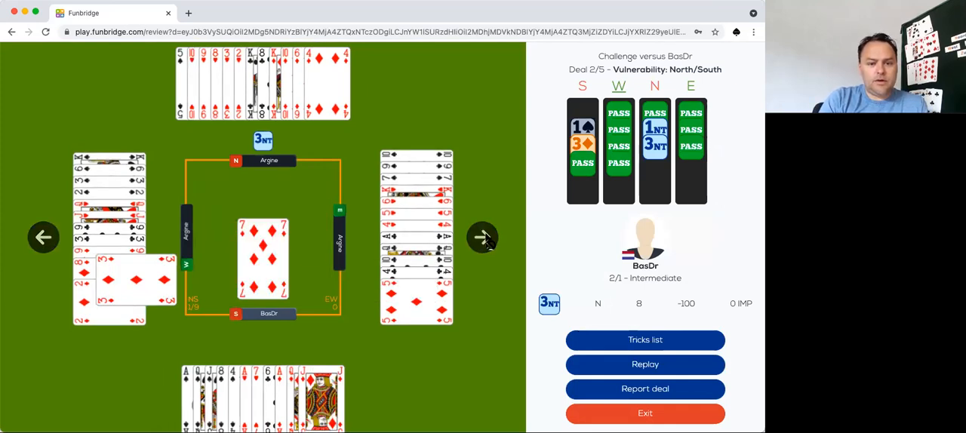
pyautogui.click(482, 237)
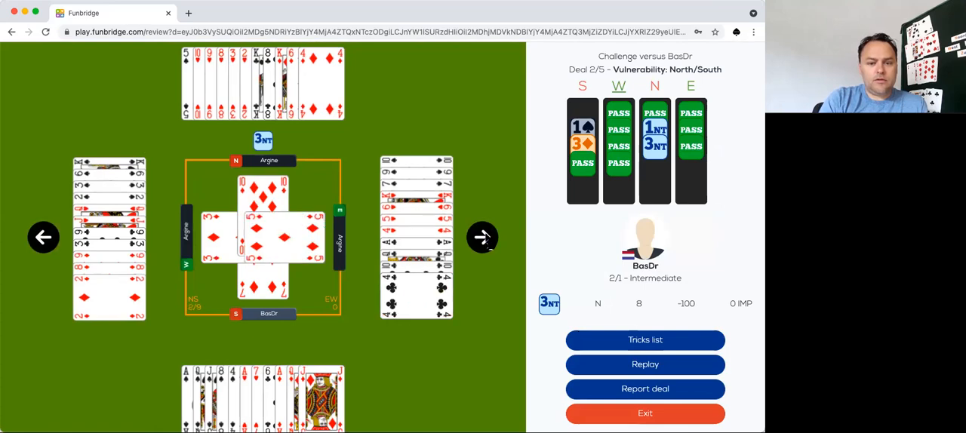
pyautogui.click(482, 237)
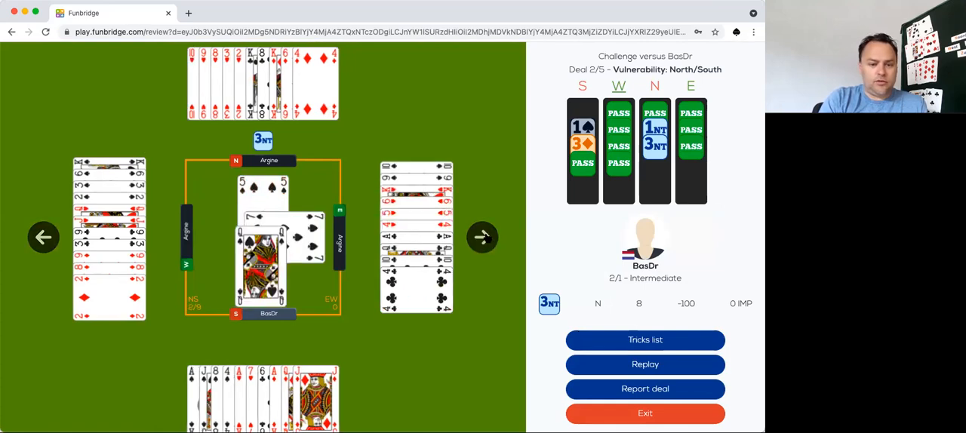
pyautogui.click(482, 237)
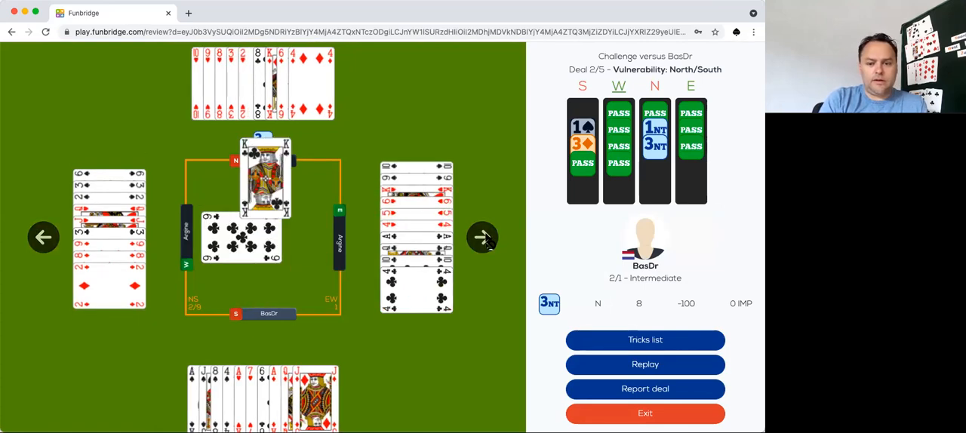
# Move to deal 3, respond 1♠ to North's 1♦, and read the alerted 2NT explanation.
pyautogui.click(481, 236)
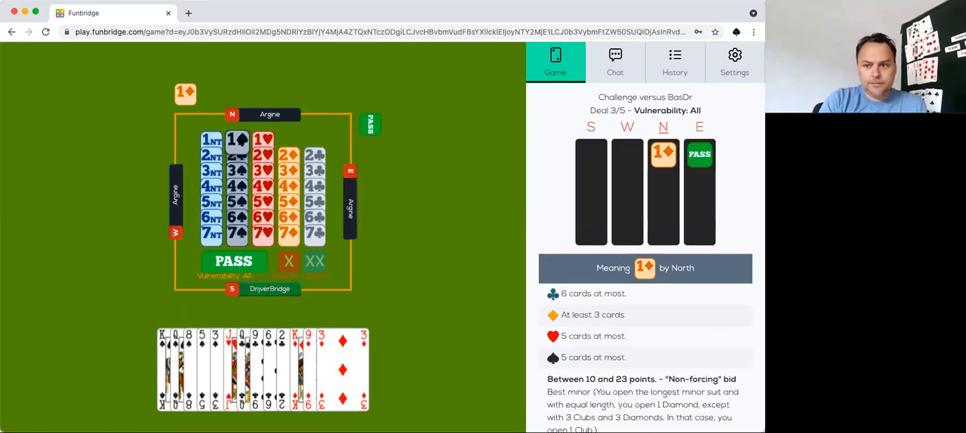
pyautogui.click(237, 139)
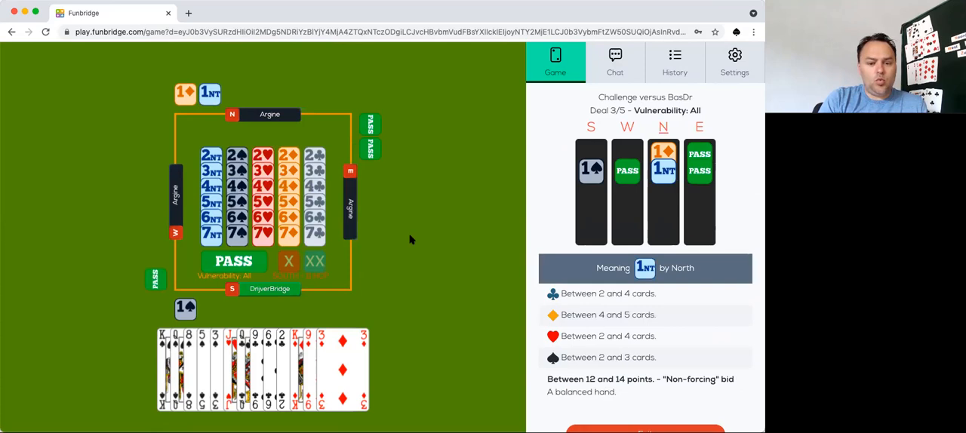
pyautogui.moveTo(348, 120)
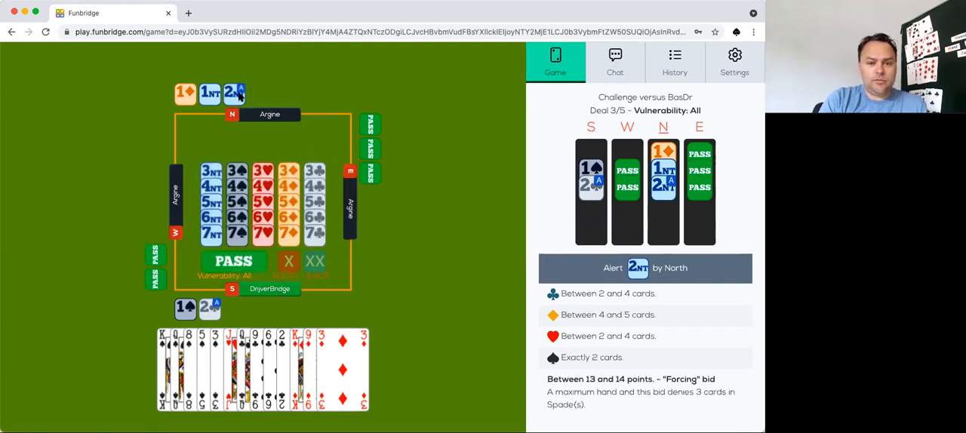
pyautogui.click(234, 93)
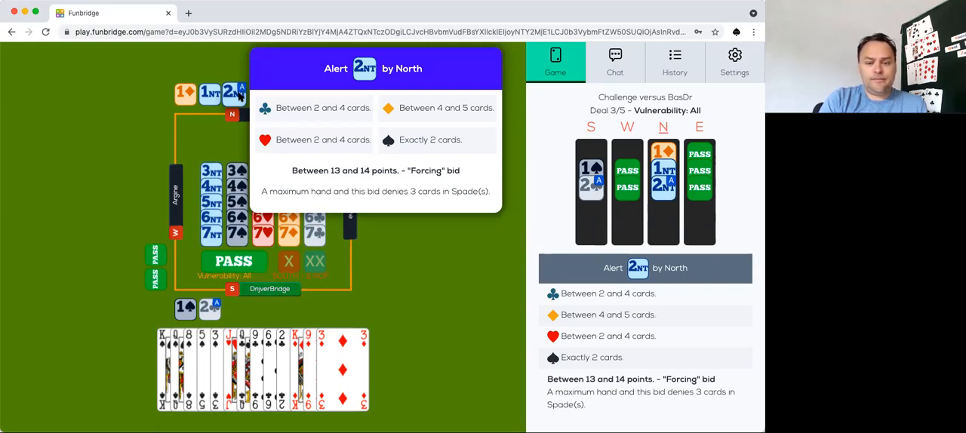
pyautogui.moveTo(387, 293)
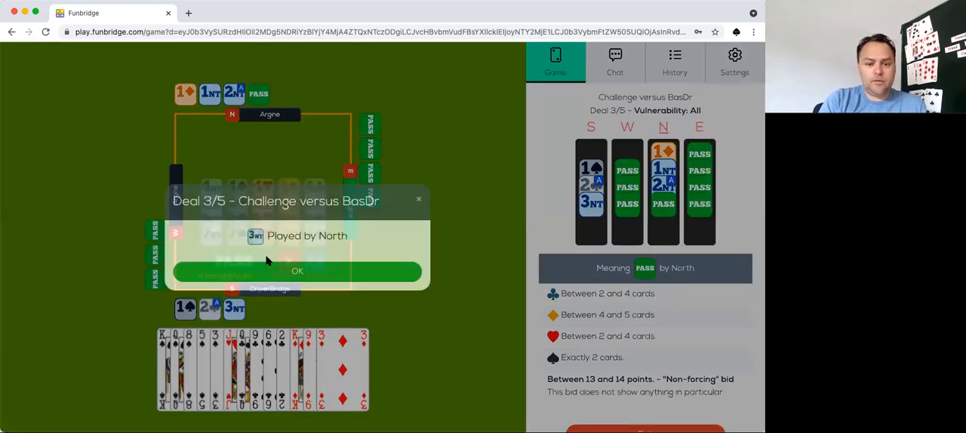
# Accept the final 3NT contract by North and watch the opening lead.
pyautogui.click(297, 271)
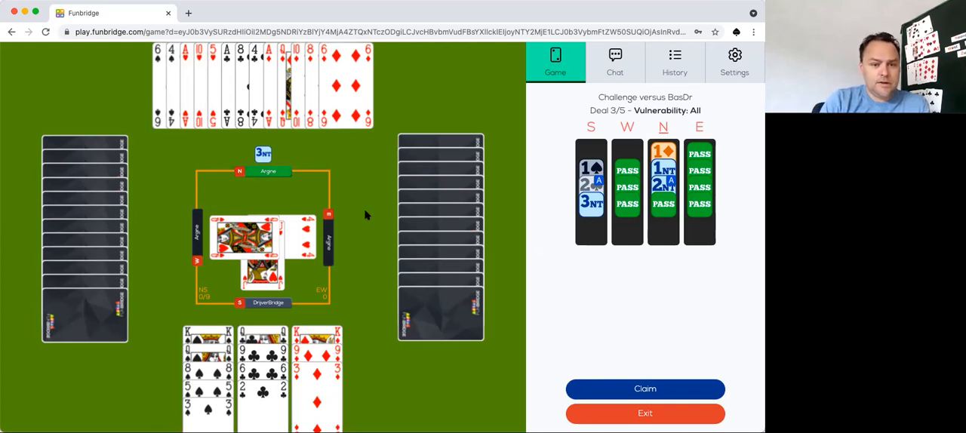
pyautogui.moveTo(202, 184)
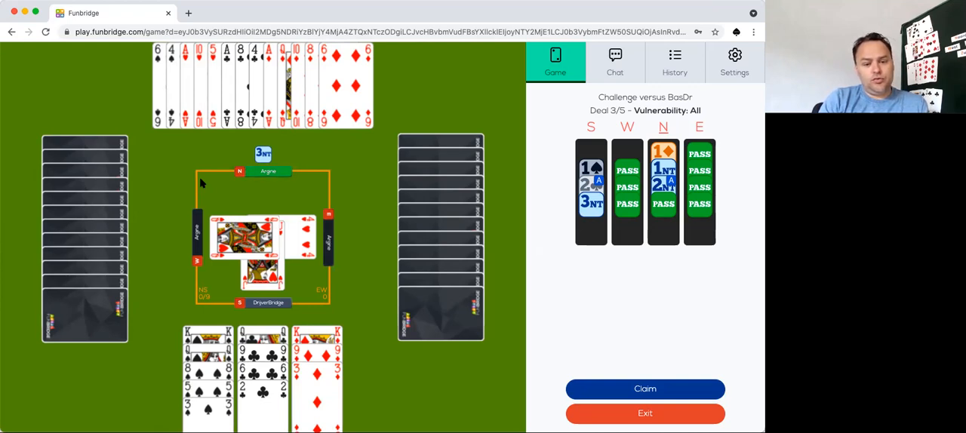
pyautogui.moveTo(172, 110)
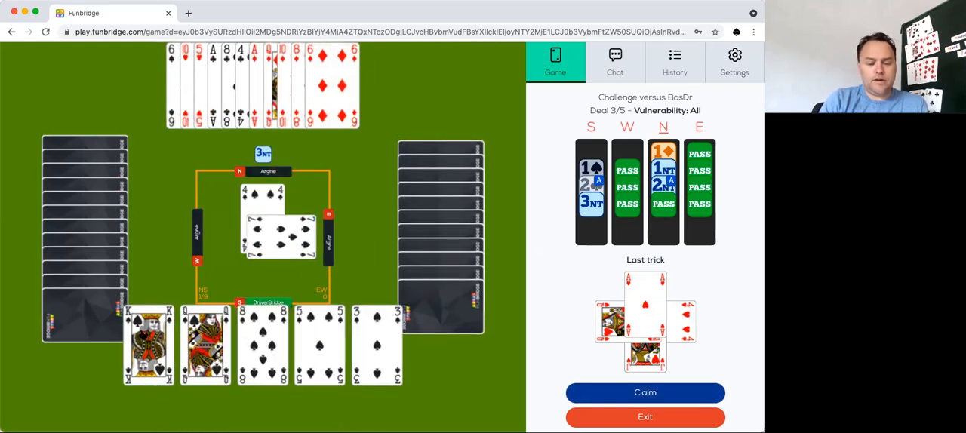
# Play cards to the spade, club and diamond tricks until four cards remain.
pyautogui.click(147, 343)
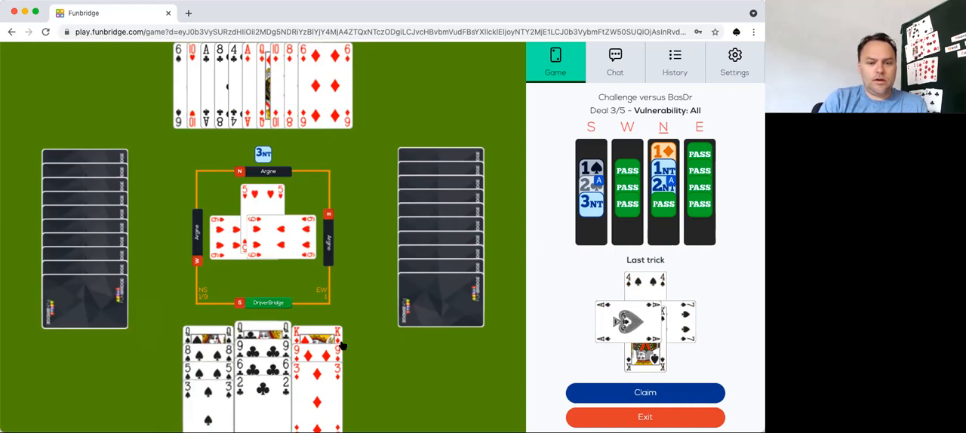
pyautogui.click(262, 370)
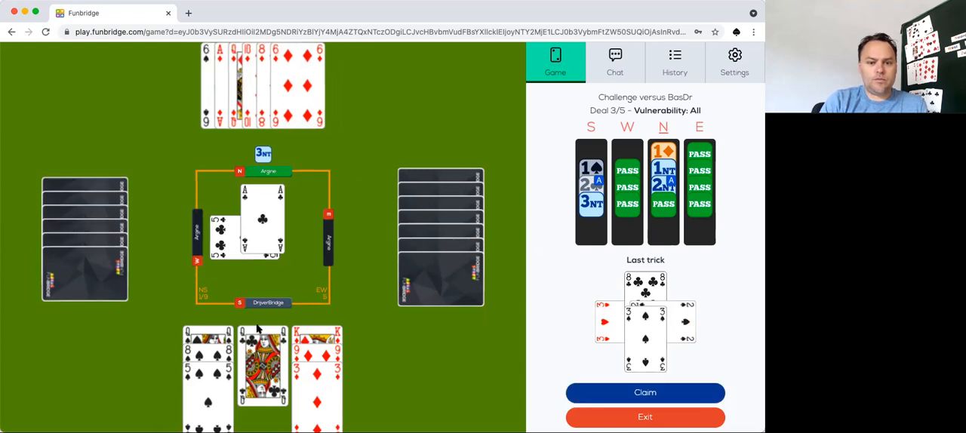
pyautogui.click(263, 369)
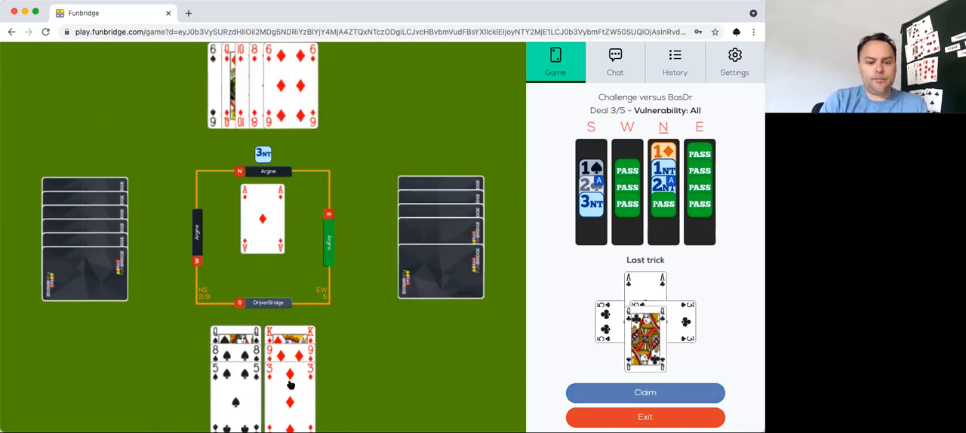
pyautogui.click(289, 377)
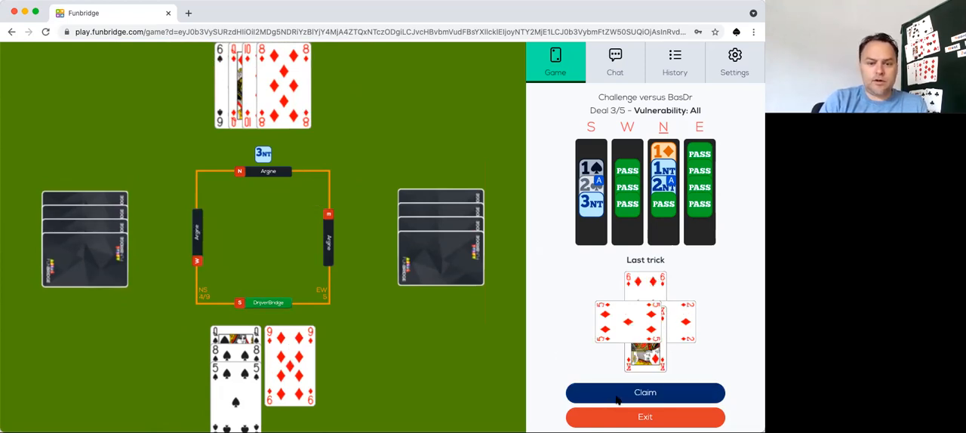
# Claim the last four tricks of deal 3 and start the next unplayed deal.
pyautogui.click(644, 393)
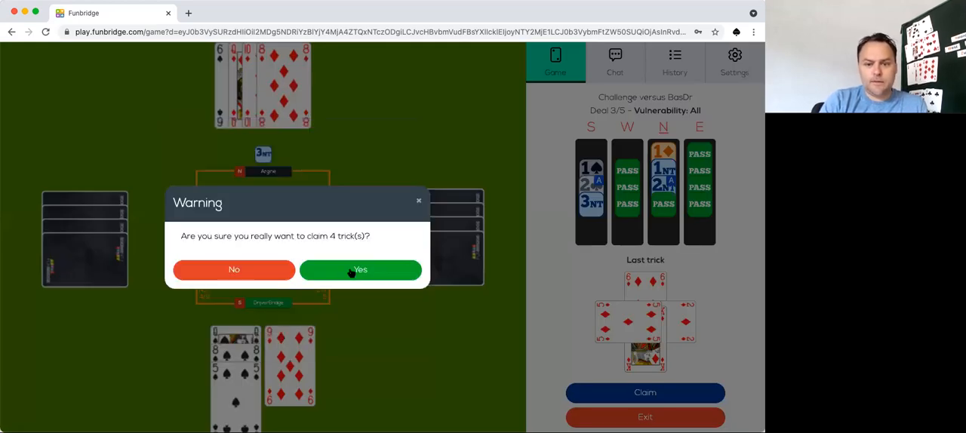
pyautogui.click(360, 269)
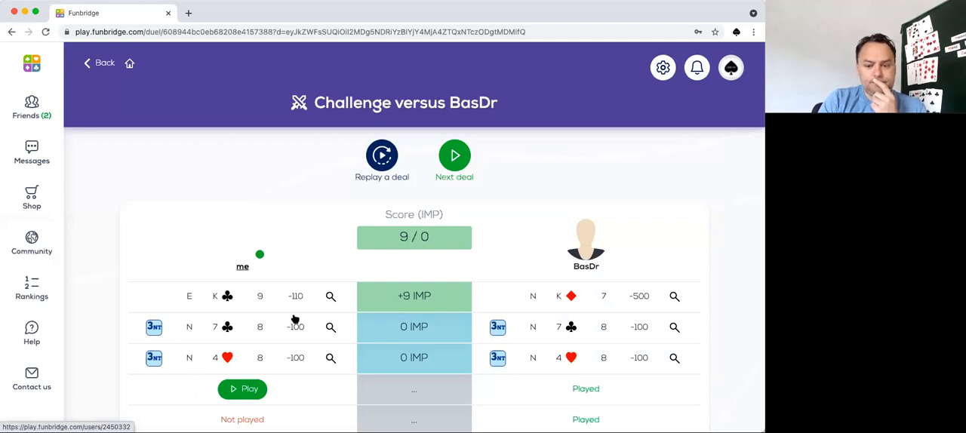
pyautogui.scroll(-3)
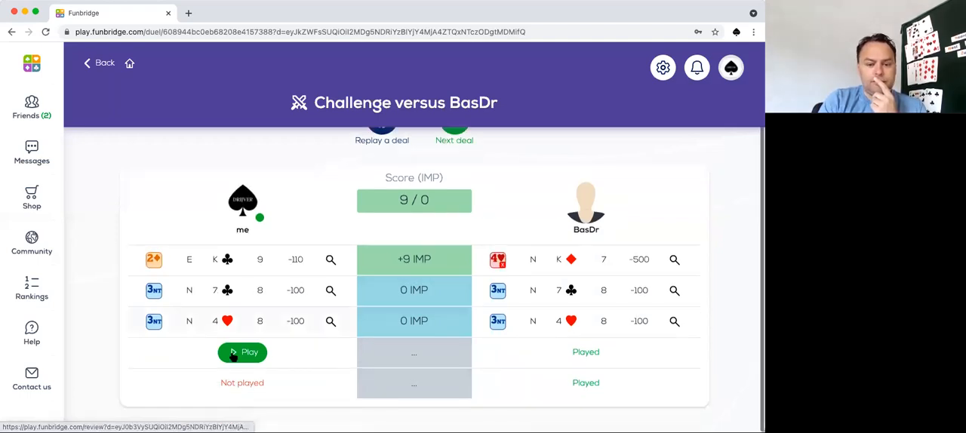
pyautogui.click(243, 352)
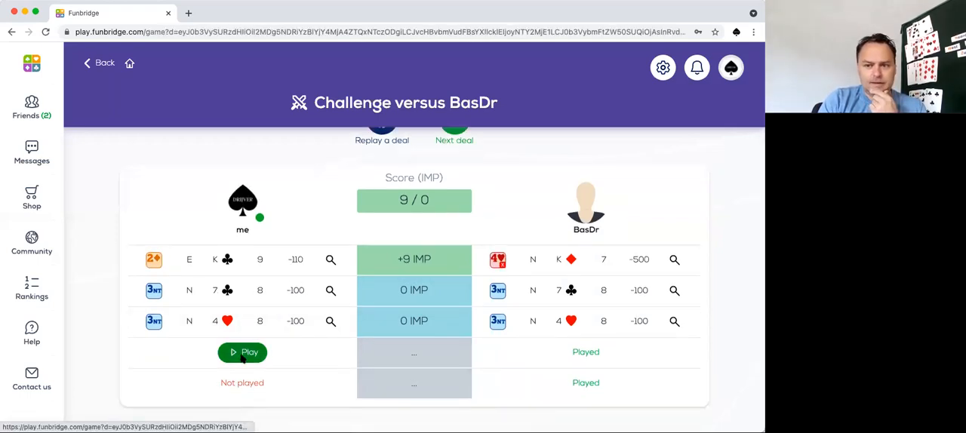
pyautogui.click(241, 352)
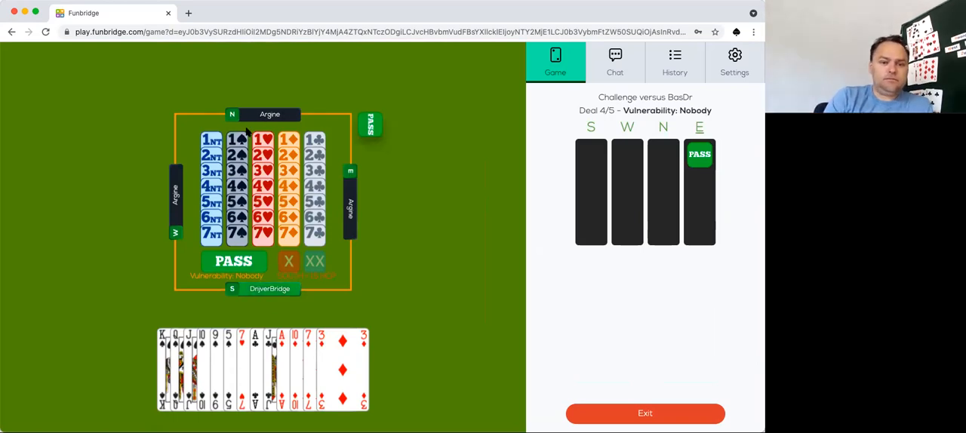
# Open 1♠, raise to 4♠ after North's alerted 3♦, check North's 4♠ meaning, then pass.
pyautogui.click(211, 139)
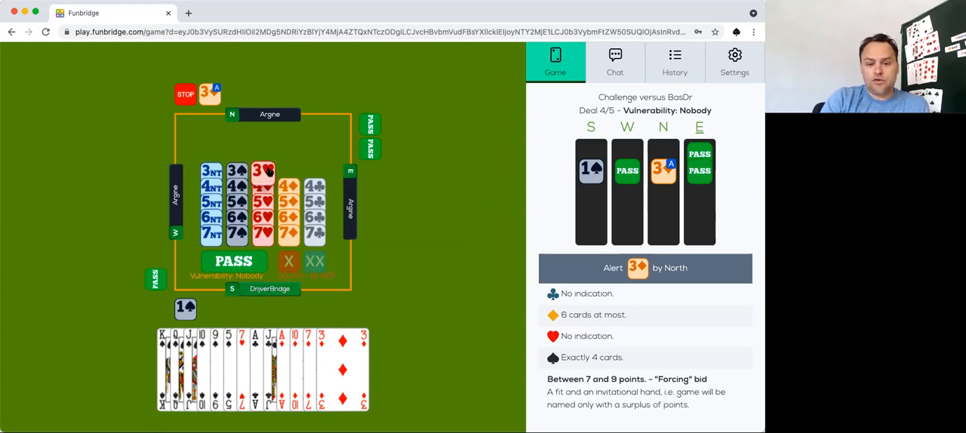
pyautogui.click(262, 172)
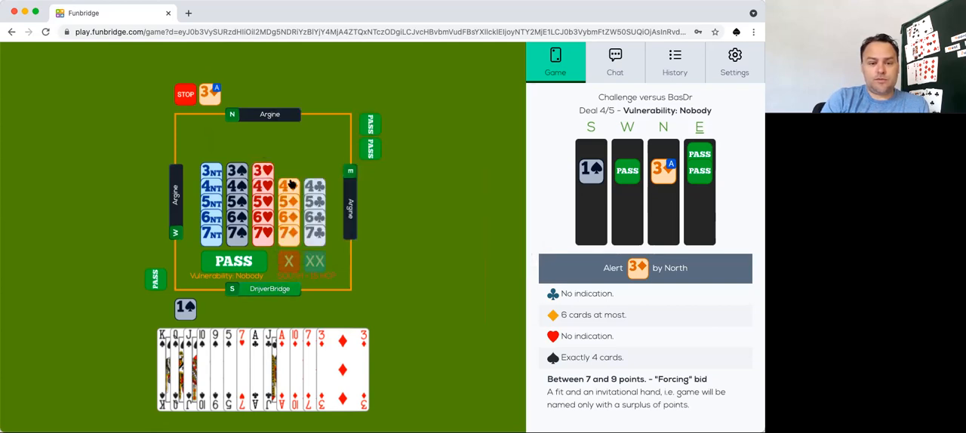
pyautogui.click(289, 187)
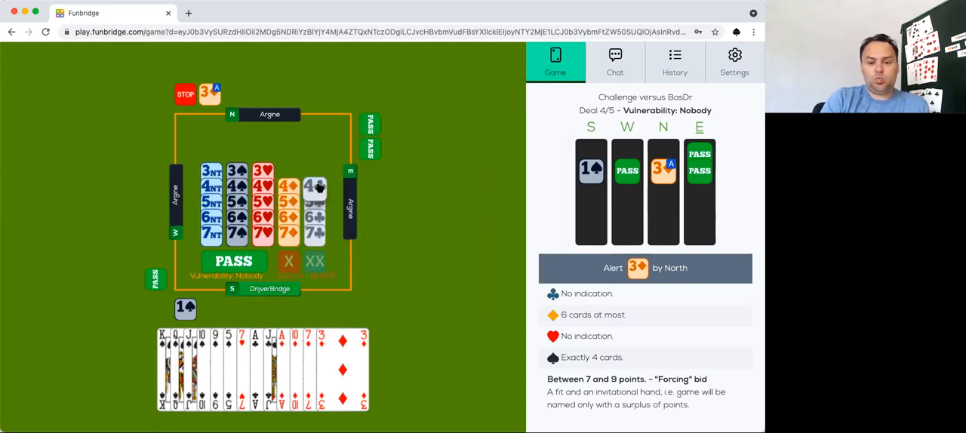
pyautogui.click(289, 186)
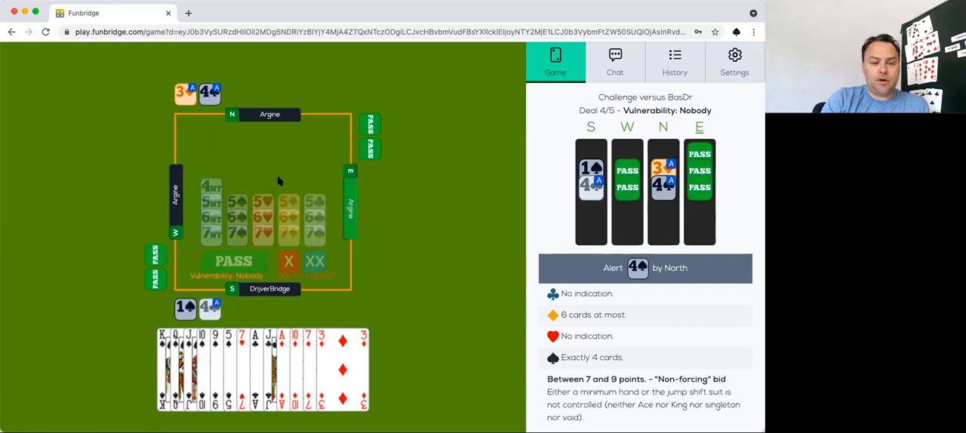
pyautogui.click(235, 260)
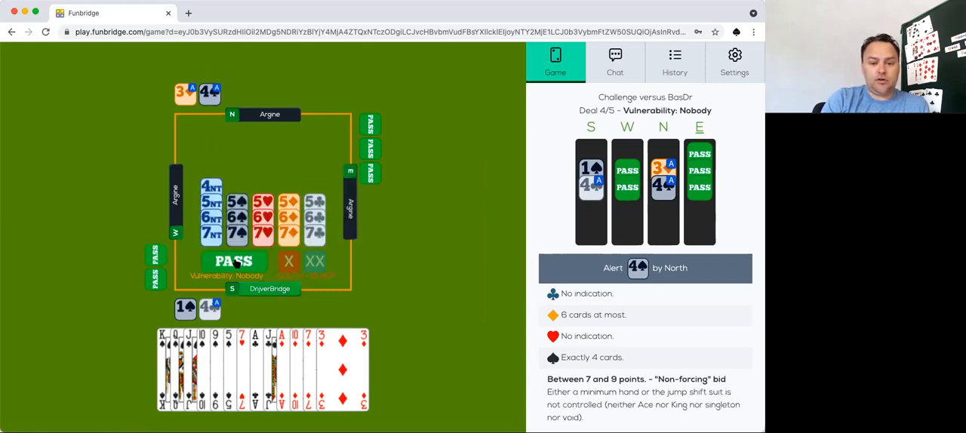
pyautogui.click(235, 261)
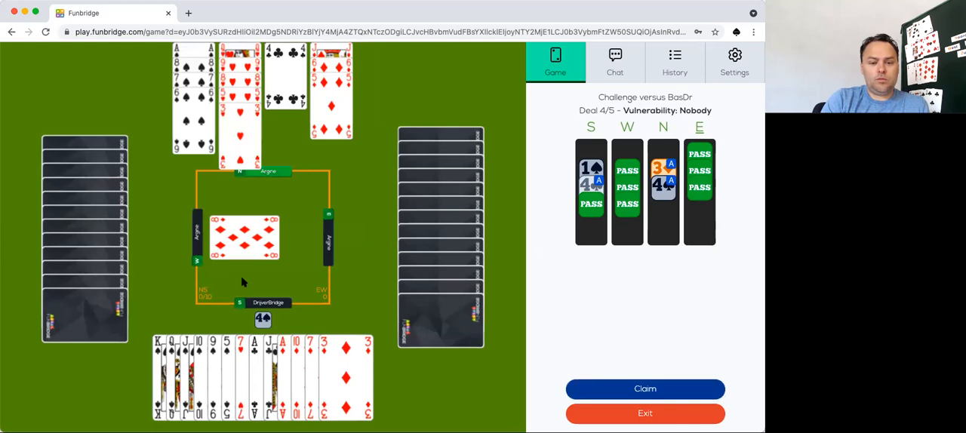
pyautogui.moveTo(370, 177)
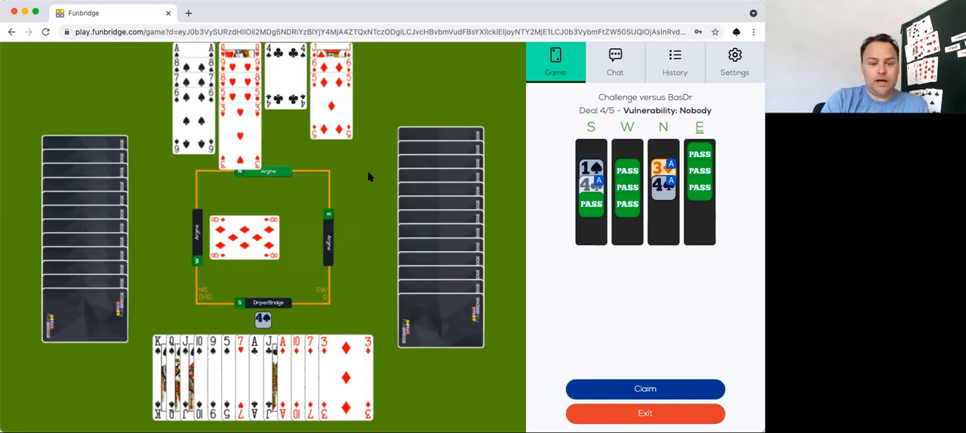
pyautogui.moveTo(349, 126)
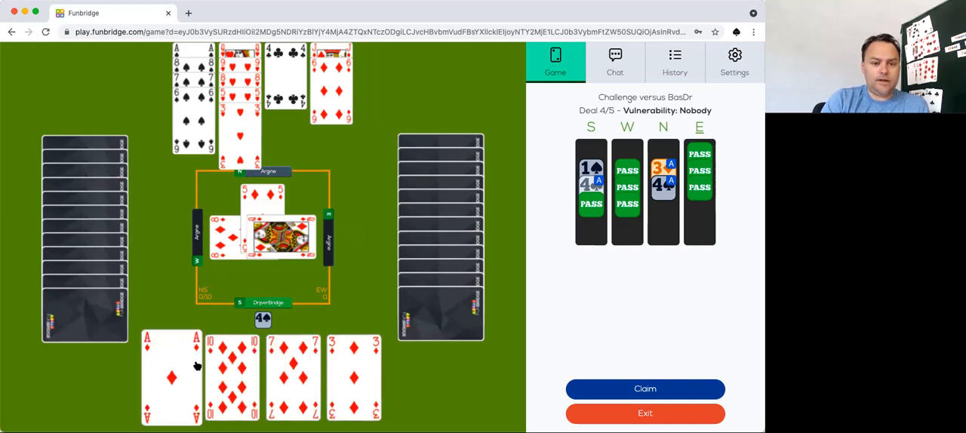
# Win the diamond lead with the A♦, play to the next trick, and dismiss the refused claim.
pyautogui.click(172, 377)
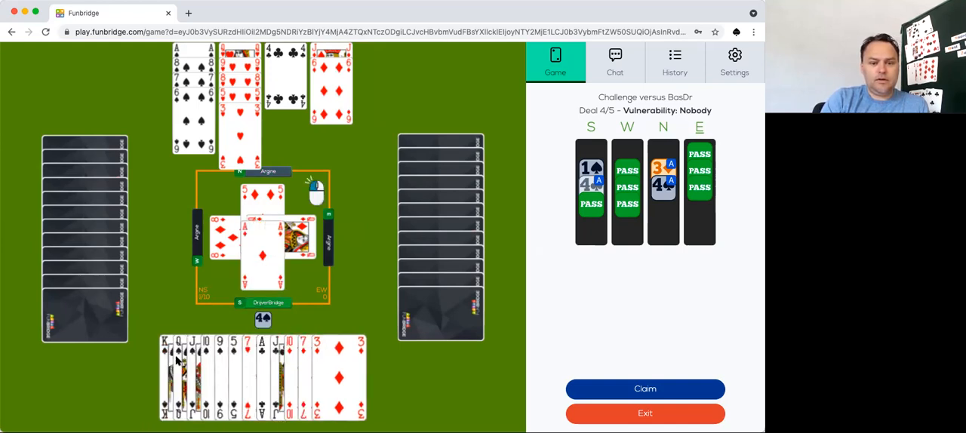
pyautogui.click(262, 236)
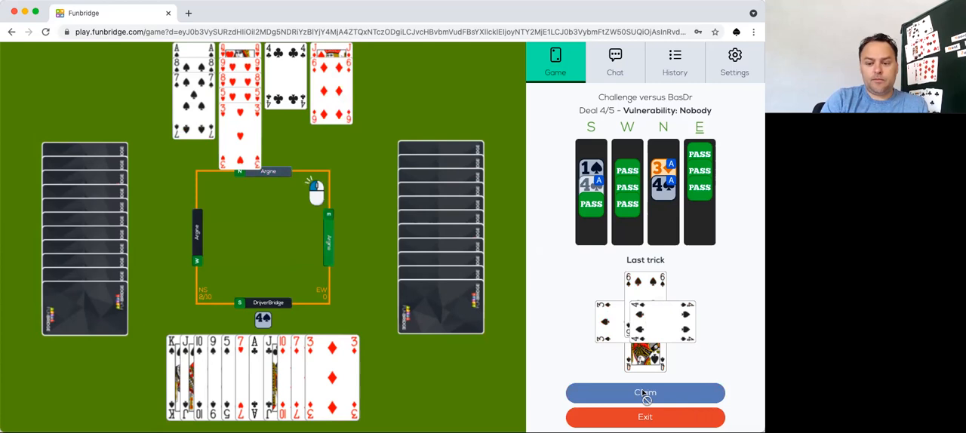
pyautogui.click(644, 393)
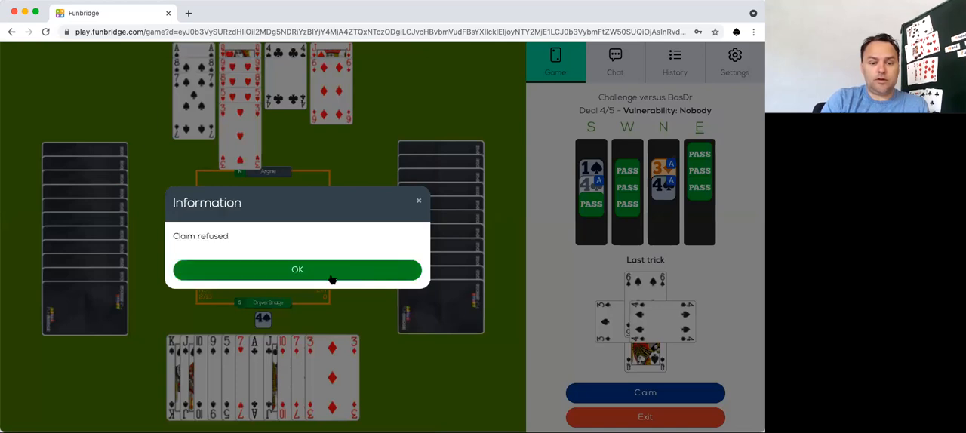
pyautogui.click(296, 270)
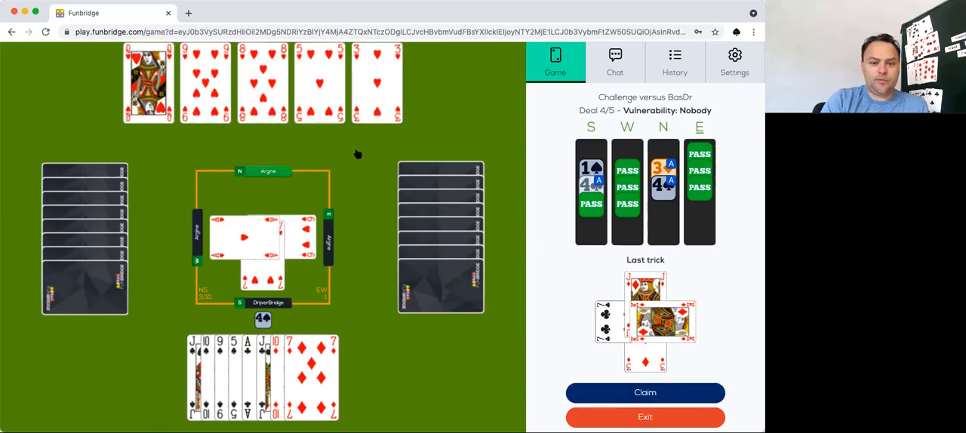
# Claim the remaining 8 tricks of 4♠ and continue to the scoreboard.
pyautogui.click(644, 392)
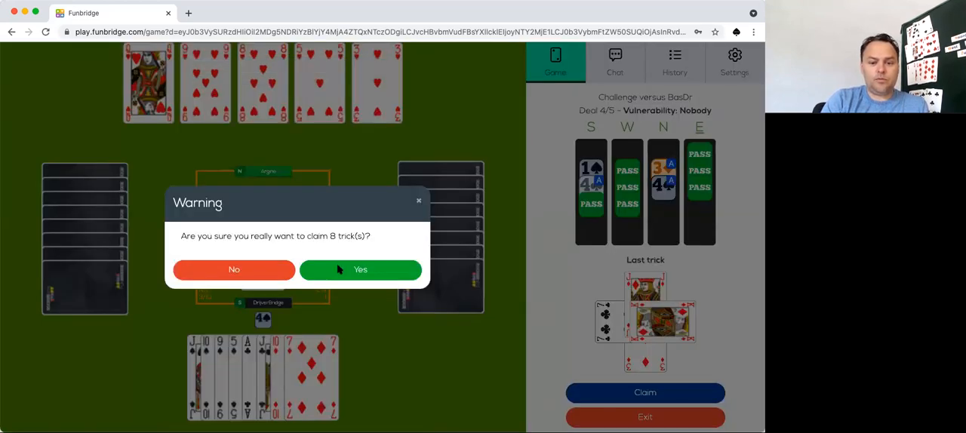
pyautogui.click(360, 269)
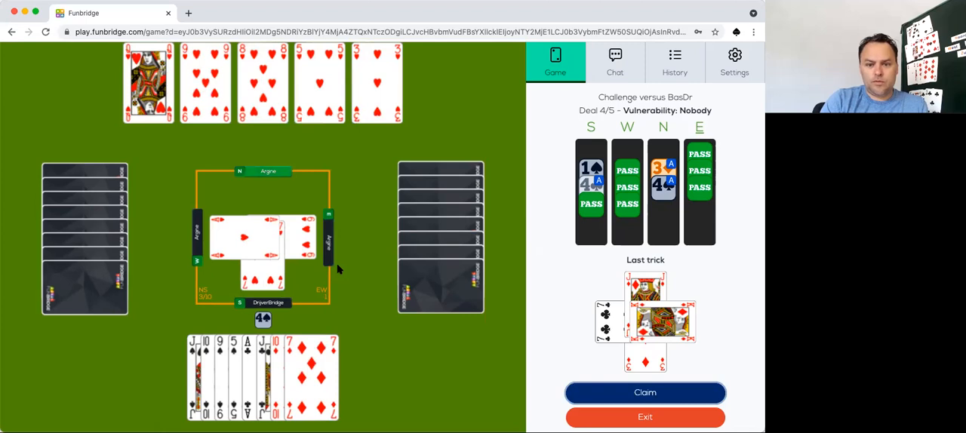
pyautogui.click(645, 393)
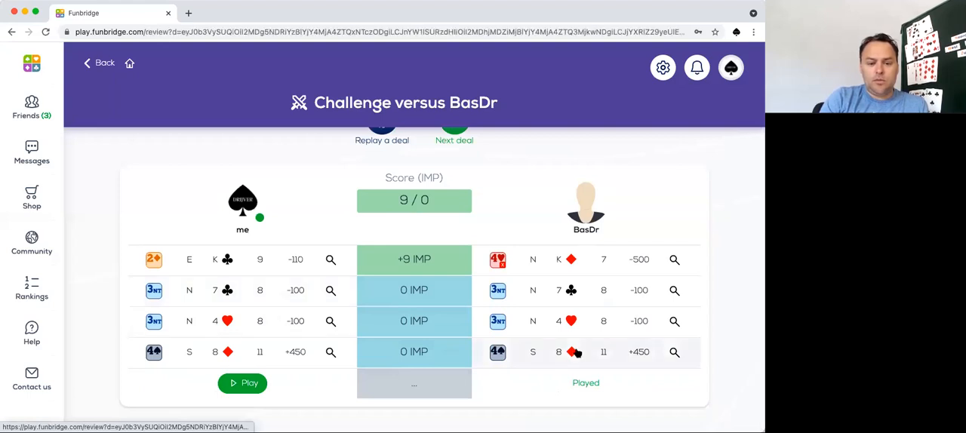
pyautogui.click(673, 352)
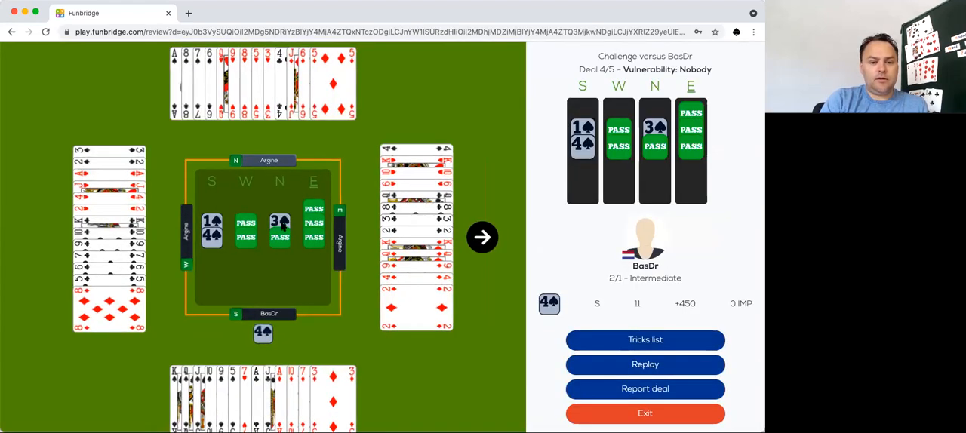
pyautogui.click(279, 221)
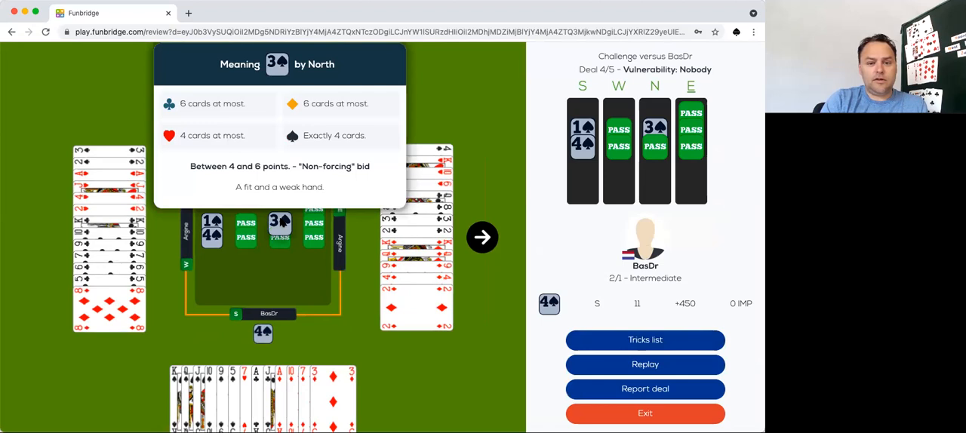
pyautogui.moveTo(313, 350)
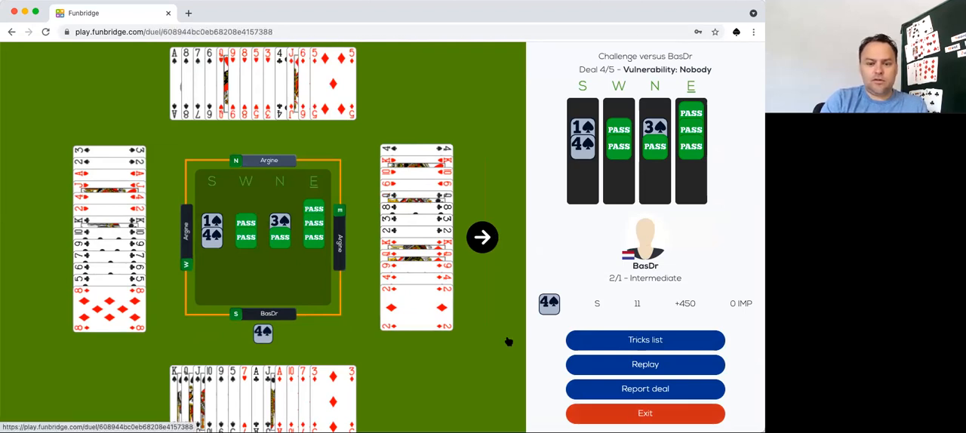
pyautogui.click(482, 237)
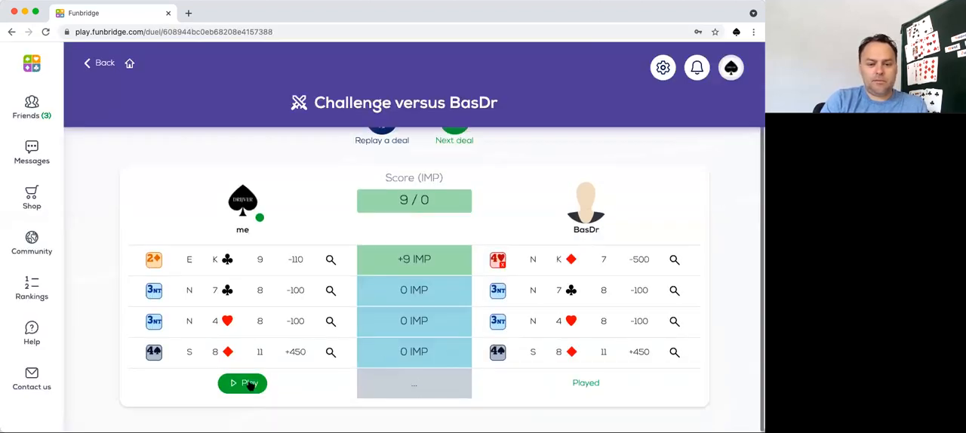
# Start deal 5, open 1♠, read North's alerted 2NT, and rebid 3♥.
pyautogui.click(242, 383)
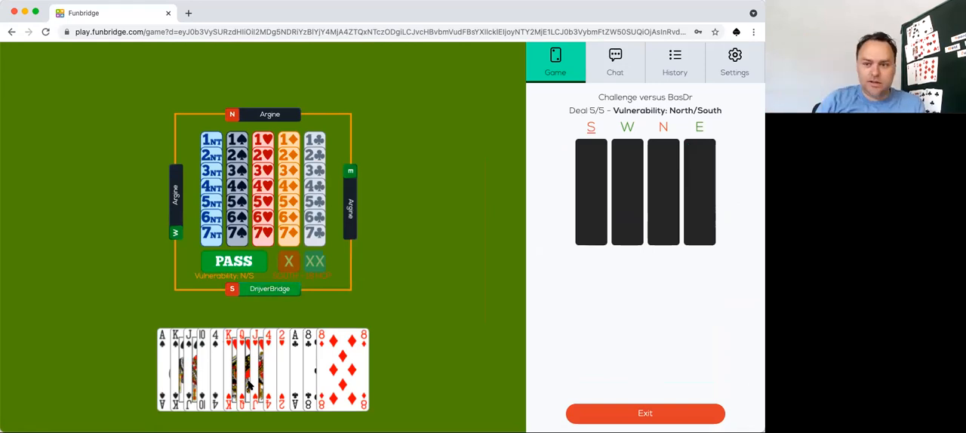
pyautogui.moveTo(410, 324)
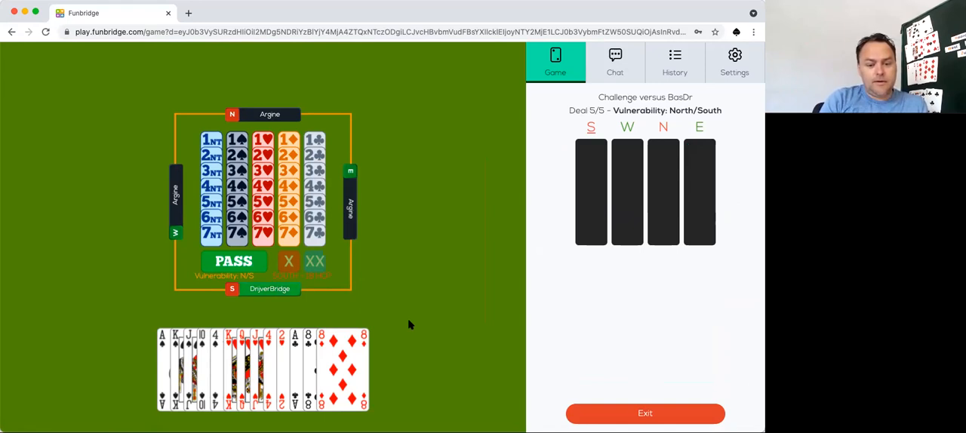
pyautogui.moveTo(398, 109)
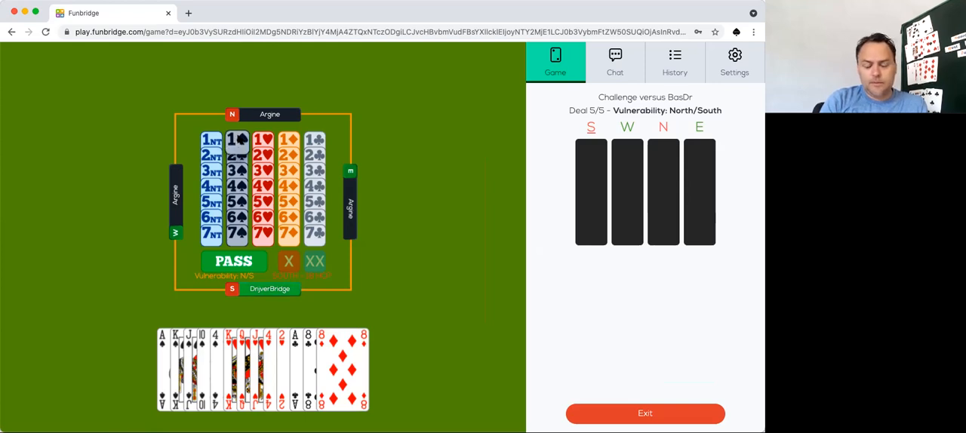
pyautogui.click(236, 139)
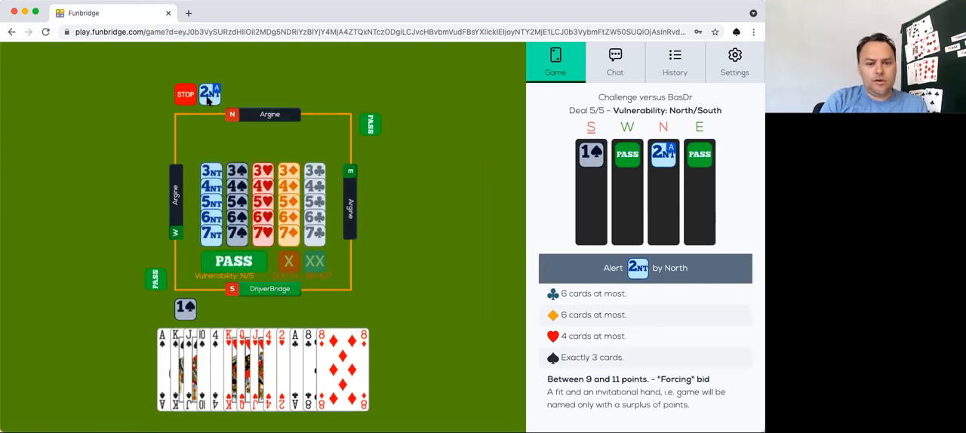
pyautogui.click(209, 94)
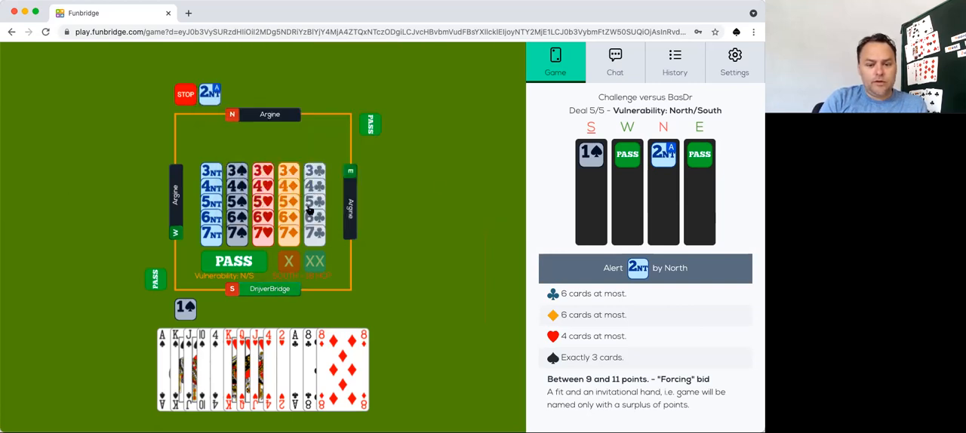
pyautogui.moveTo(391, 80)
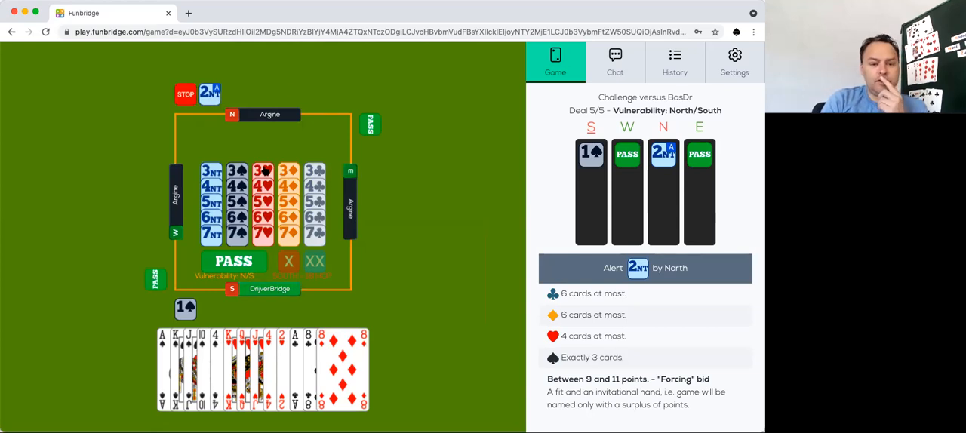
pyautogui.click(262, 171)
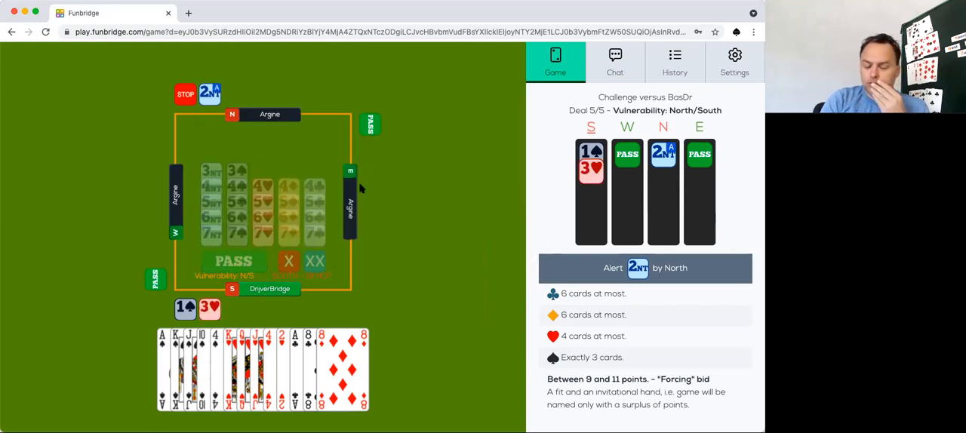
pyautogui.moveTo(424, 215)
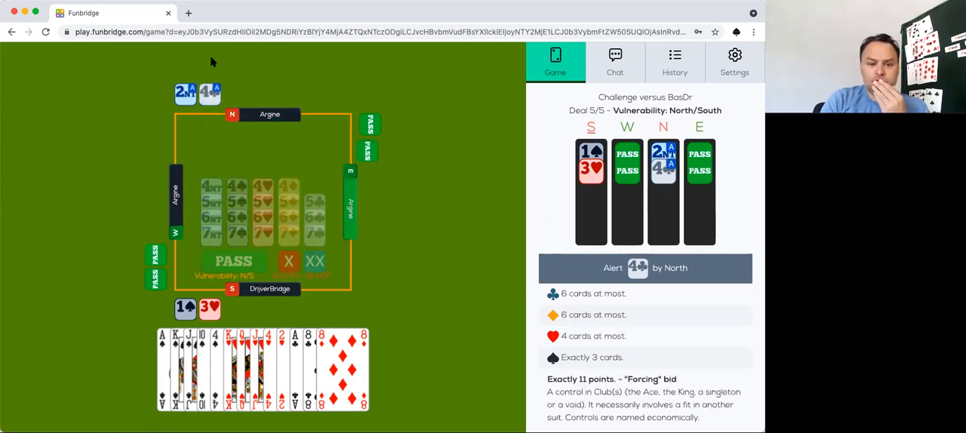
# Read North's alerted 4♣, then bid 4NT for key cards and 5♦ asking for the trump queen.
pyautogui.click(209, 93)
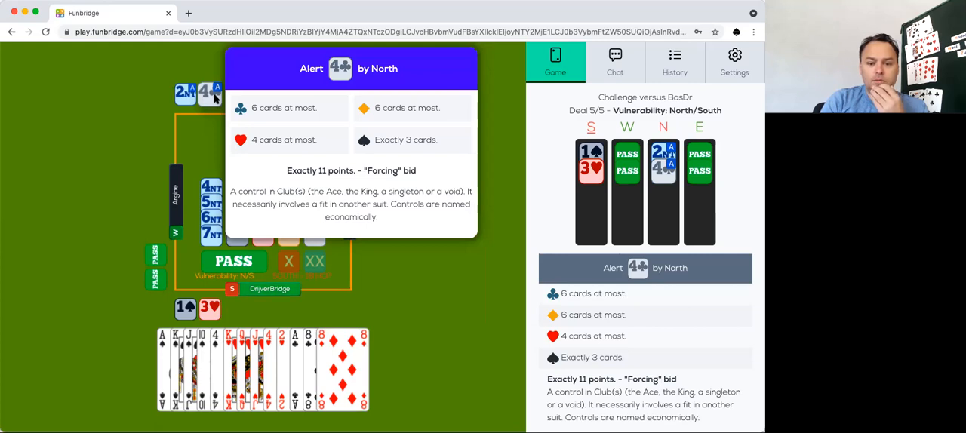
pyautogui.moveTo(177, 142)
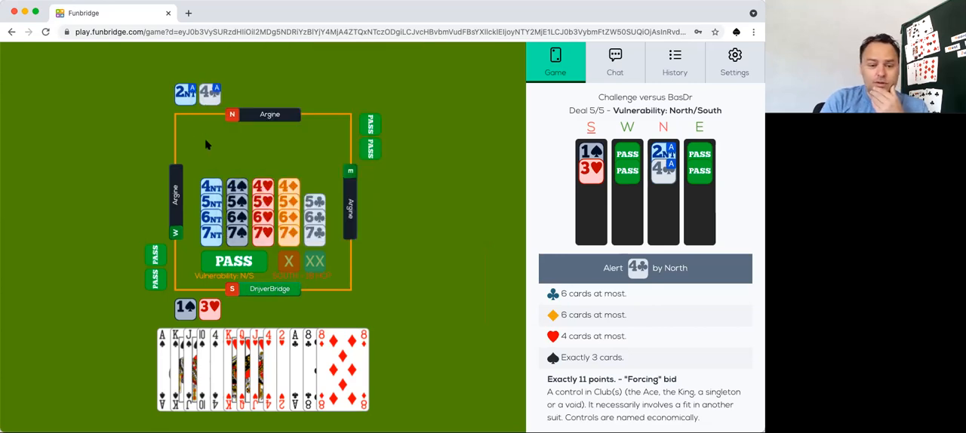
pyautogui.moveTo(321, 144)
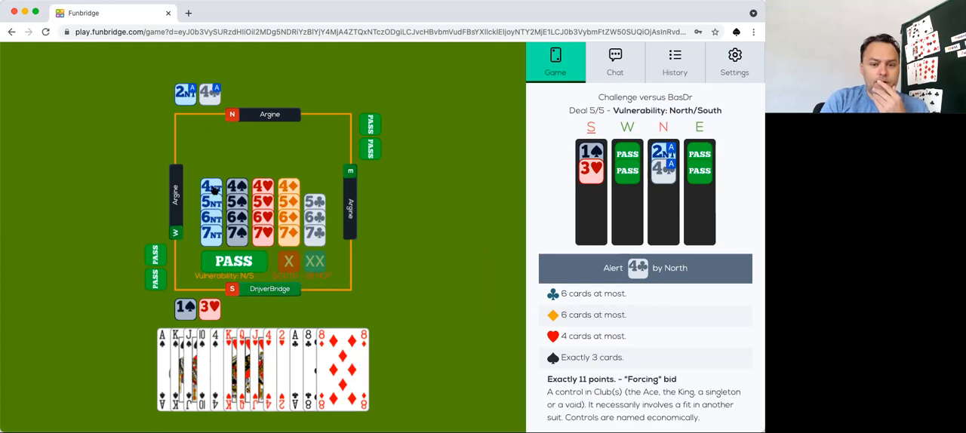
pyautogui.click(211, 187)
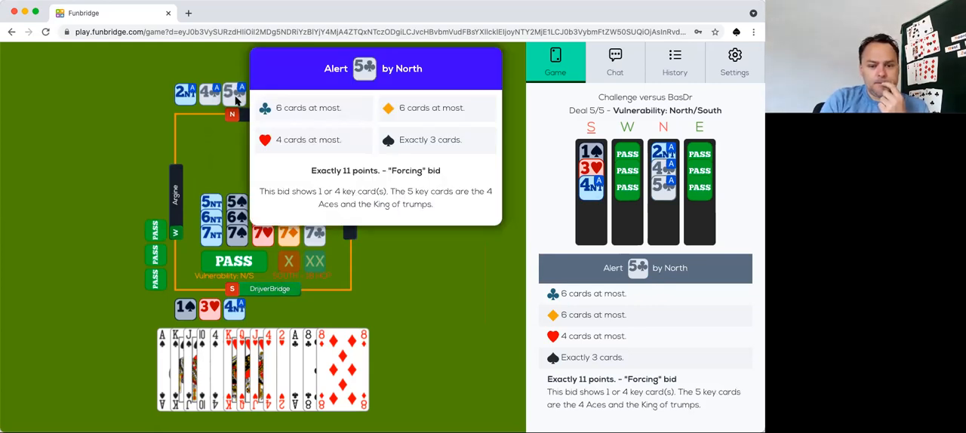
pyautogui.moveTo(290, 153)
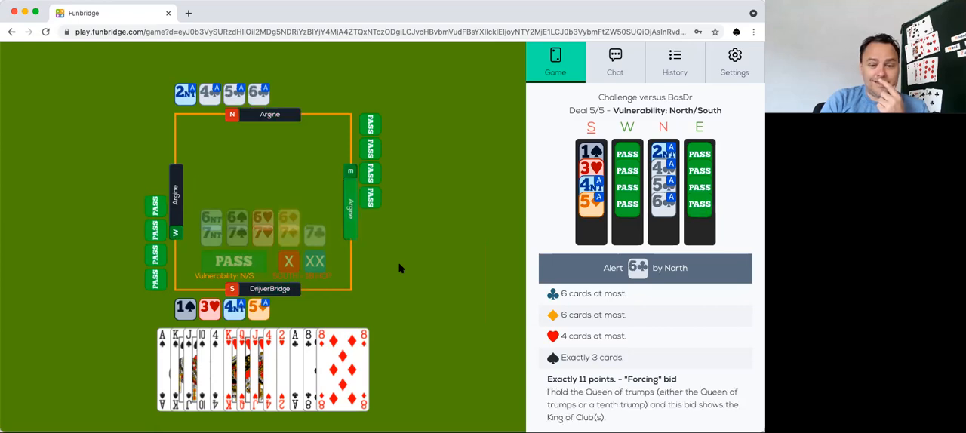
pyautogui.click(260, 92)
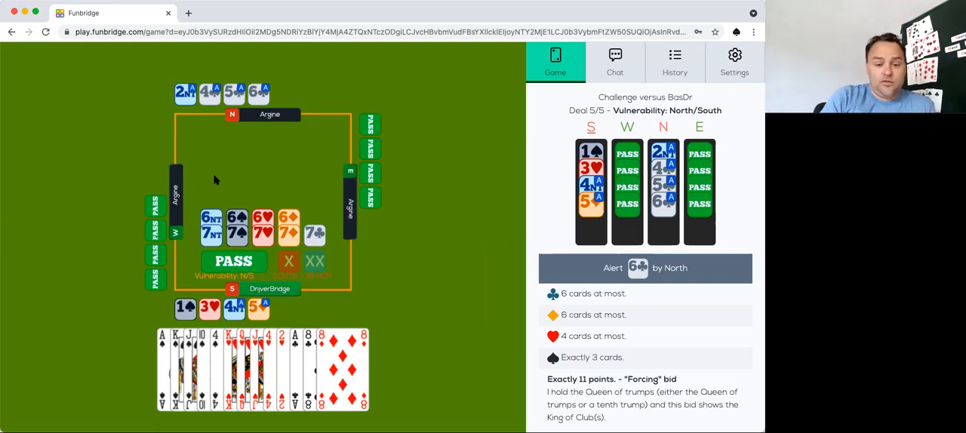
pyautogui.moveTo(420, 270)
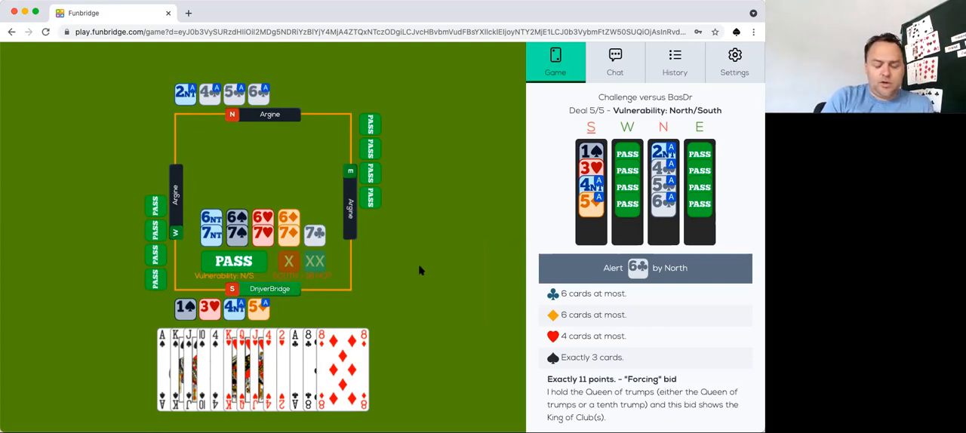
pyautogui.moveTo(289, 173)
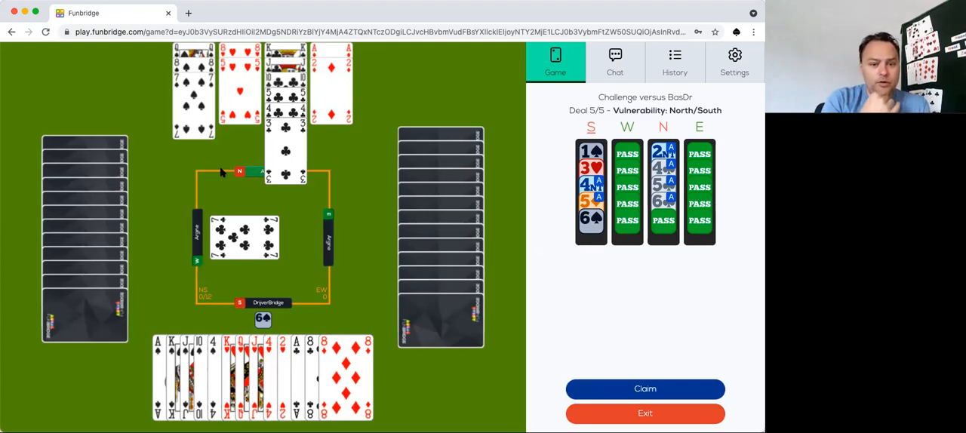
pyautogui.moveTo(195, 279)
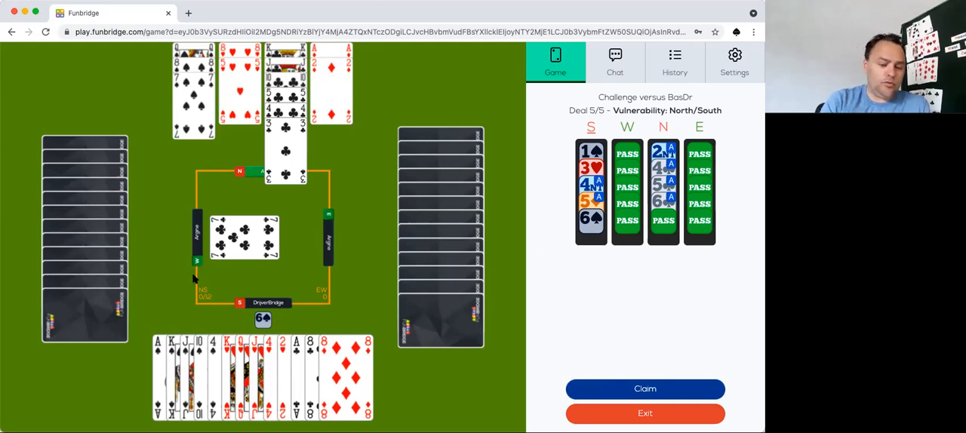
pyautogui.moveTo(392, 174)
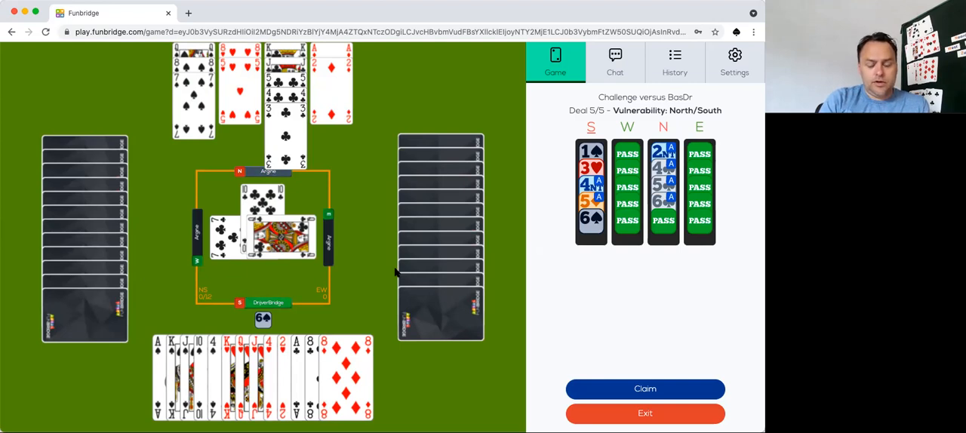
pyautogui.moveTo(383, 263)
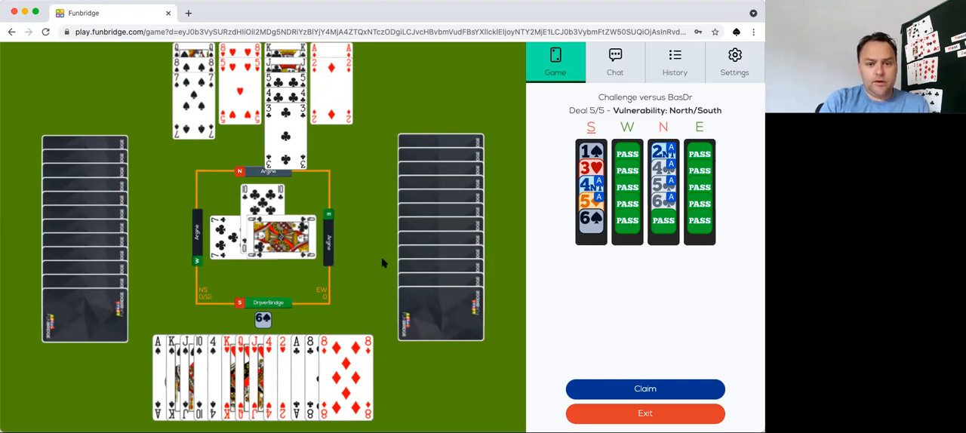
pyautogui.moveTo(280, 317)
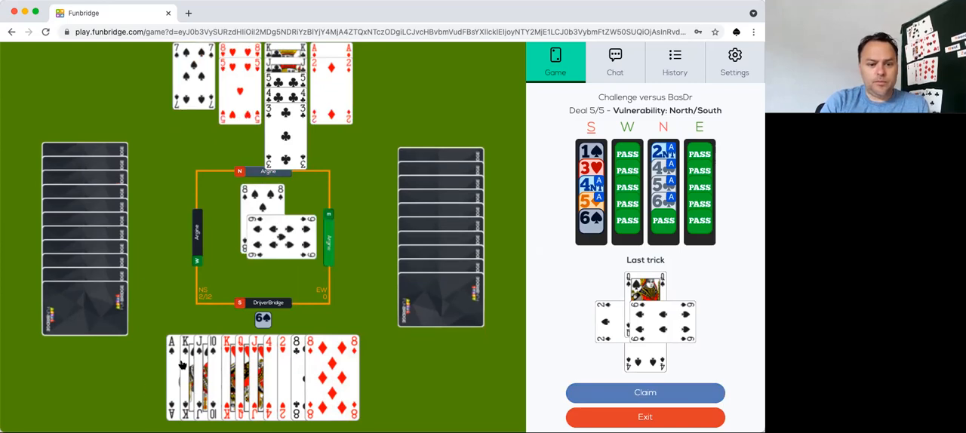
# Play cards from South's hand to the opening tricks of 6♠.
pyautogui.click(181, 377)
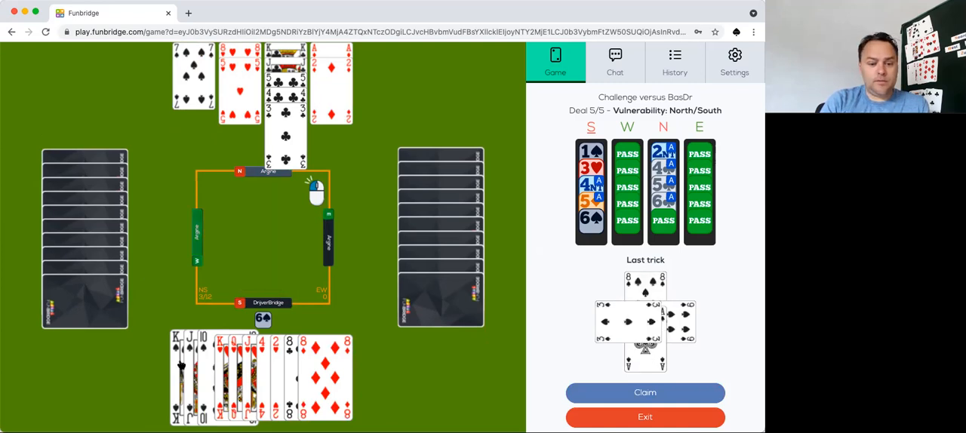
pyautogui.click(181, 366)
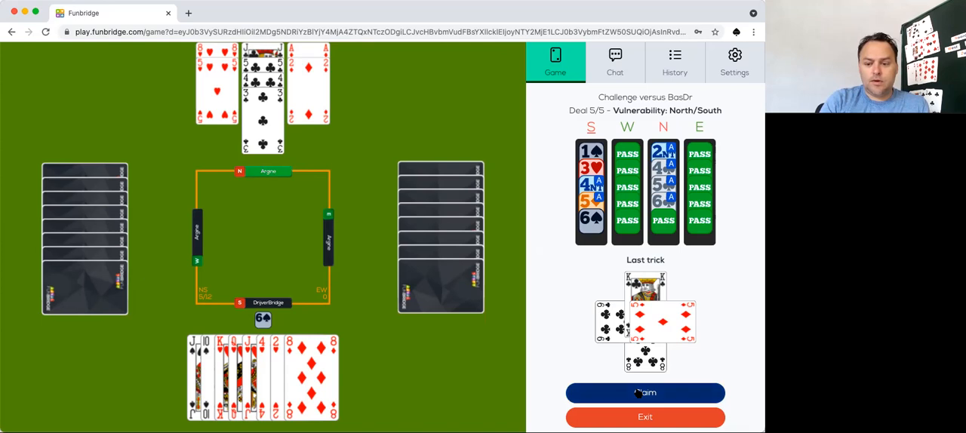
# Claim the remaining 7 tricks of 6♠ and confirm the warning.
pyautogui.click(644, 392)
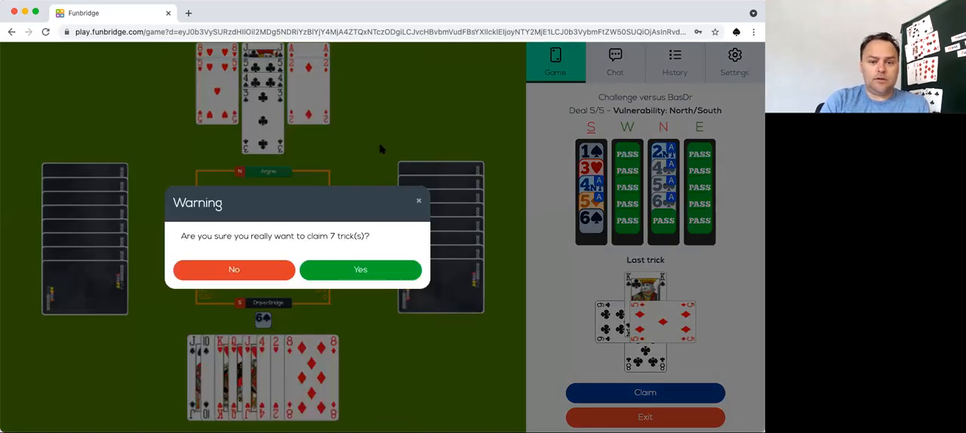
pyautogui.click(360, 269)
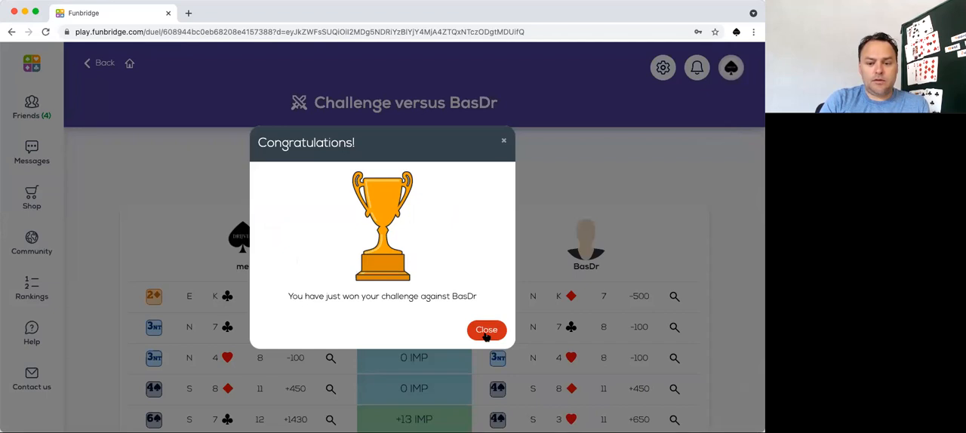
# Open BasDr's deal 5 record and read the explanation of South's 1♠ opening.
pyautogui.click(486, 329)
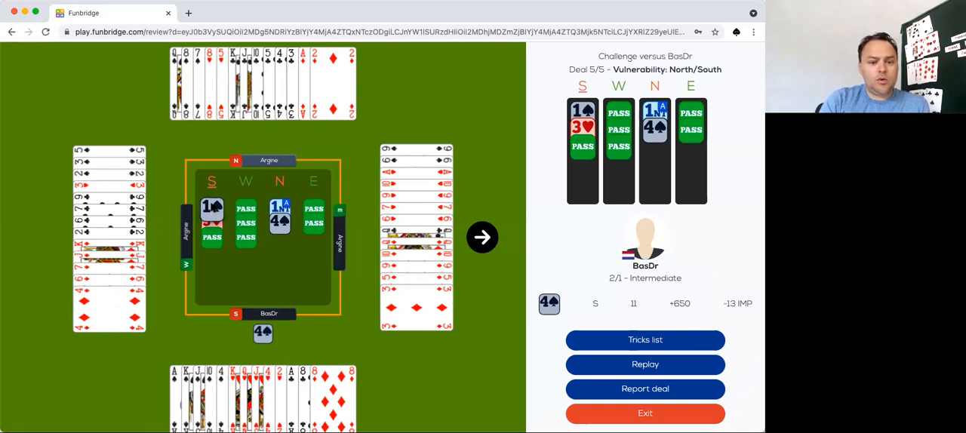
pyautogui.click(212, 208)
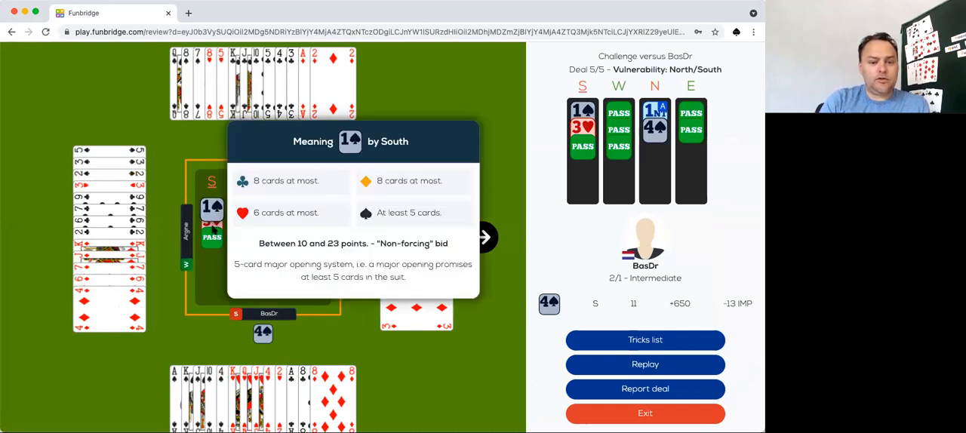
pyautogui.click(212, 220)
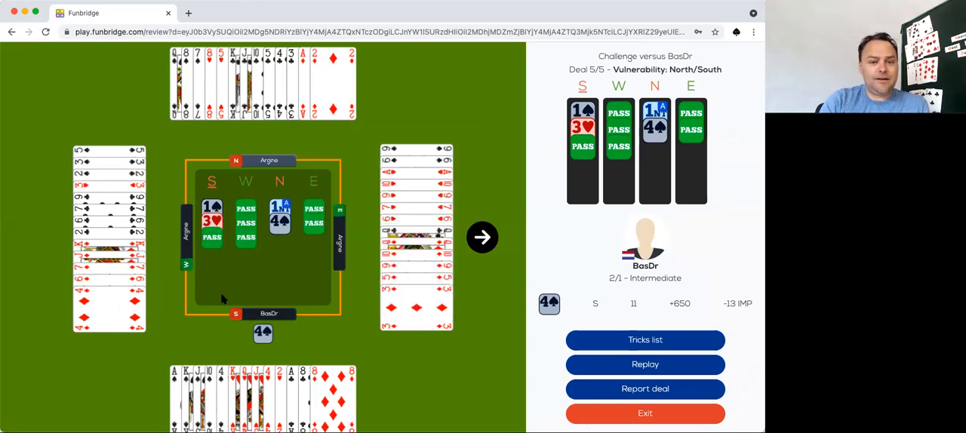
pyautogui.click(279, 221)
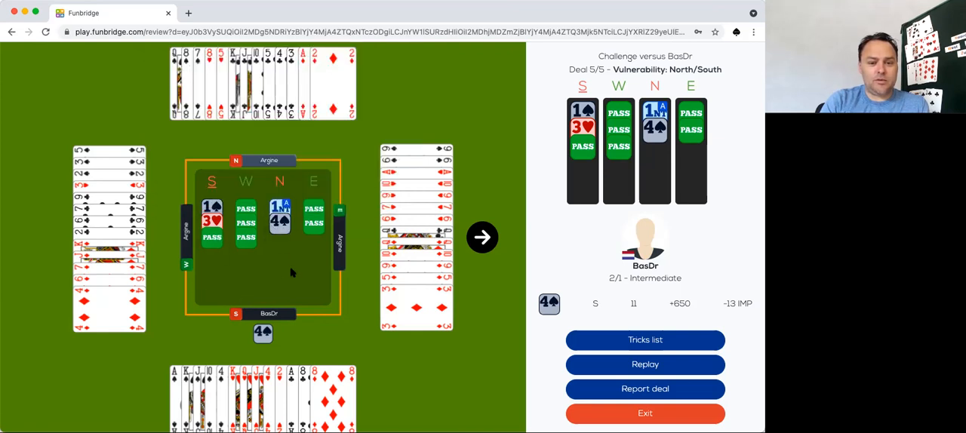
pyautogui.moveTo(285, 299)
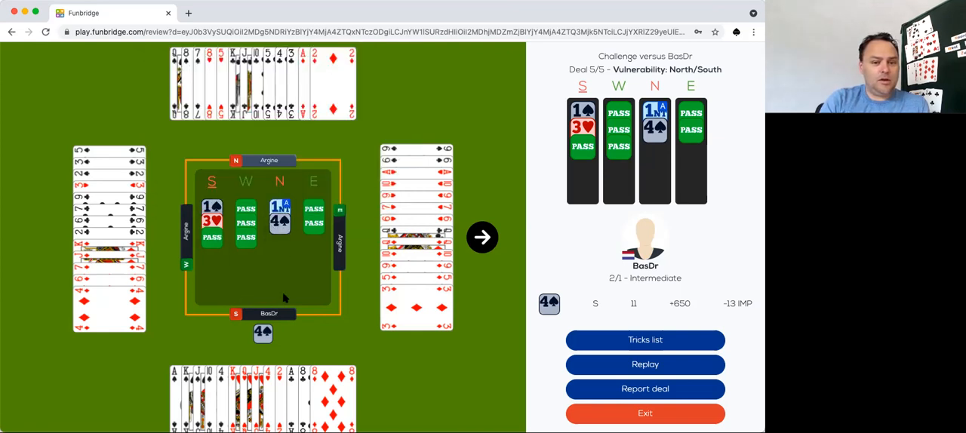
pyautogui.moveTo(298, 270)
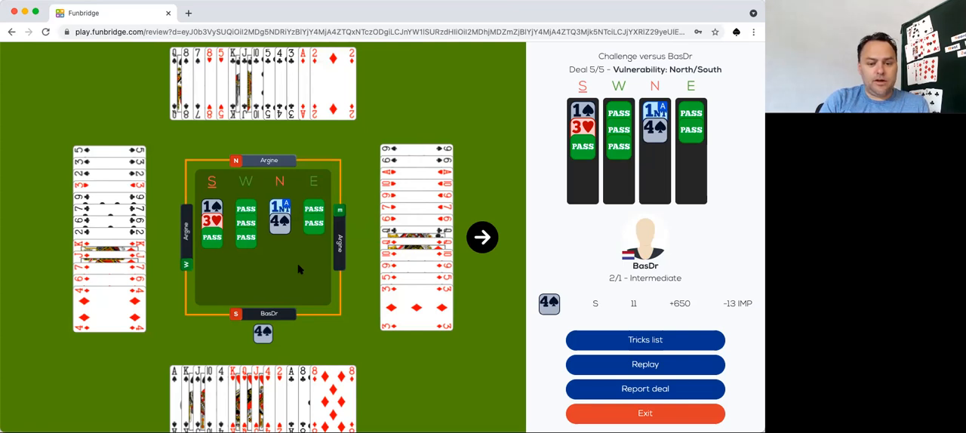
pyautogui.moveTo(369, 347)
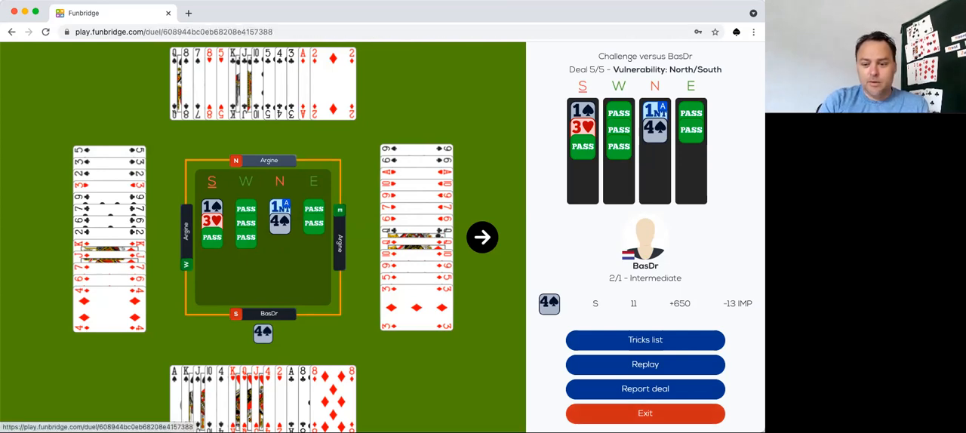
# Exit the deal review and close the Congratulations trophy message.
pyautogui.click(482, 237)
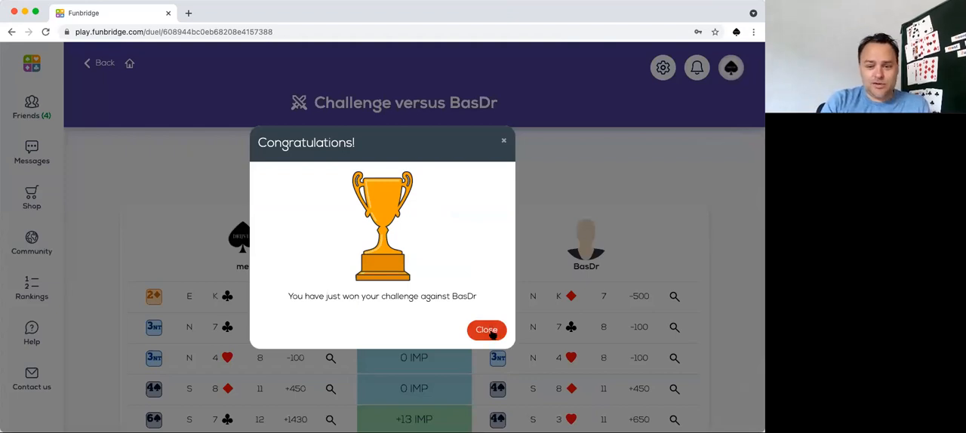
pyautogui.click(486, 329)
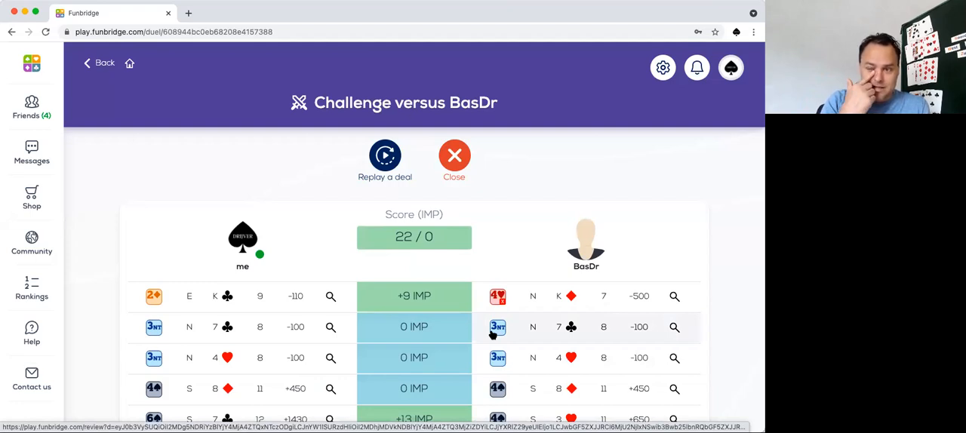
pyautogui.moveTo(511, 266)
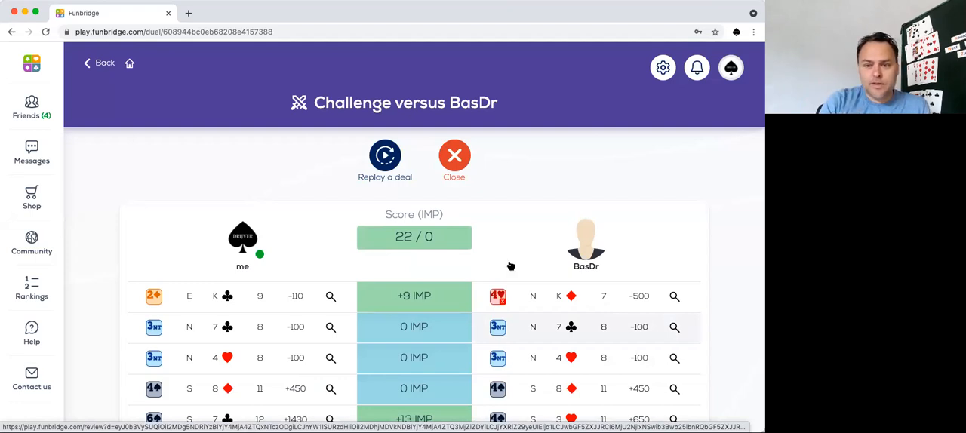